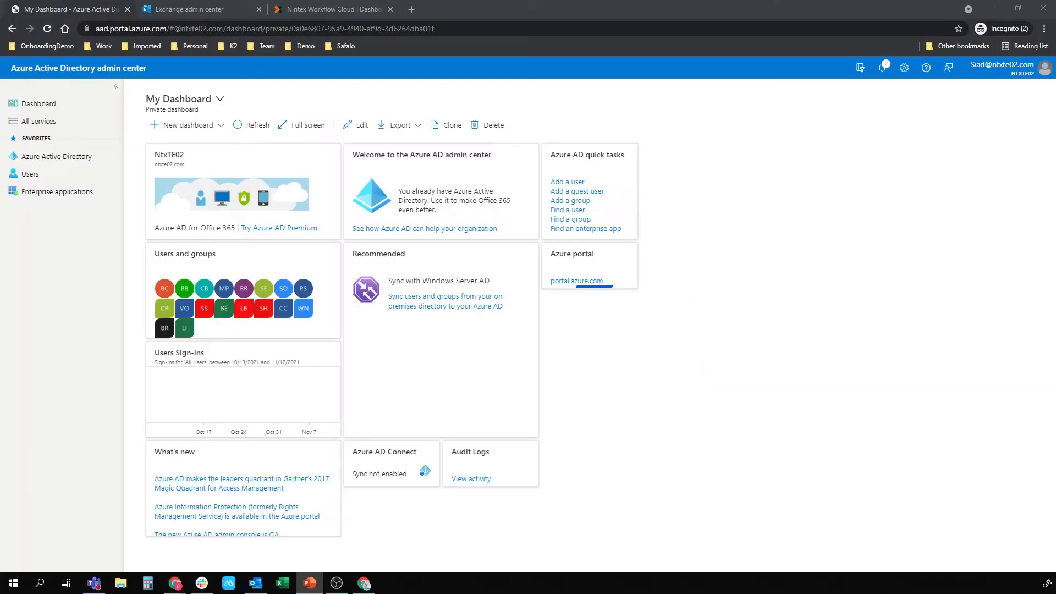
{"action": "mouse_move", "coordinate": [155, 259]}
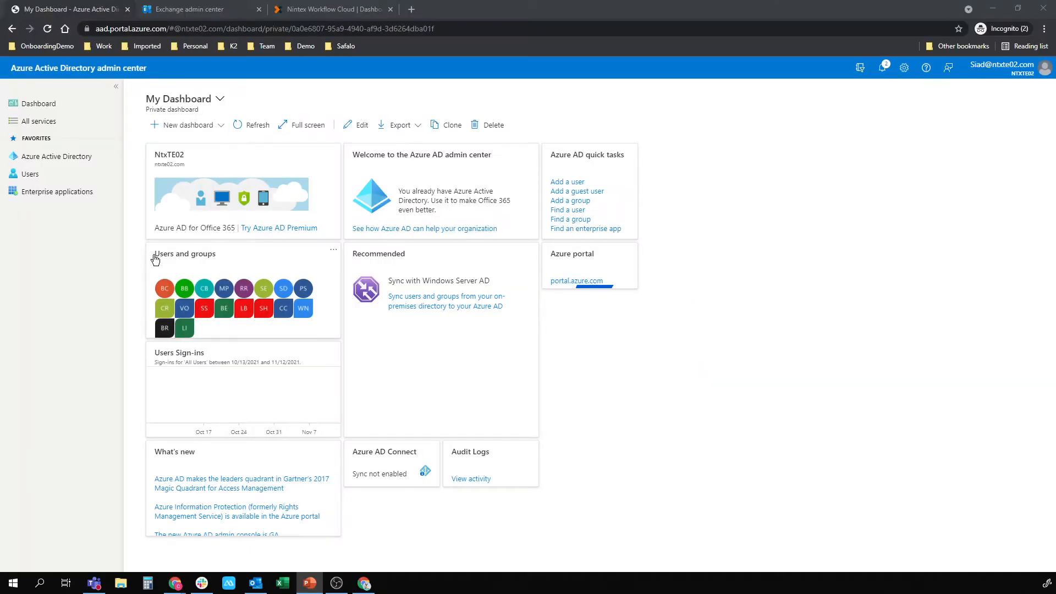
{"action": "mouse_move", "coordinate": [133, 278]}
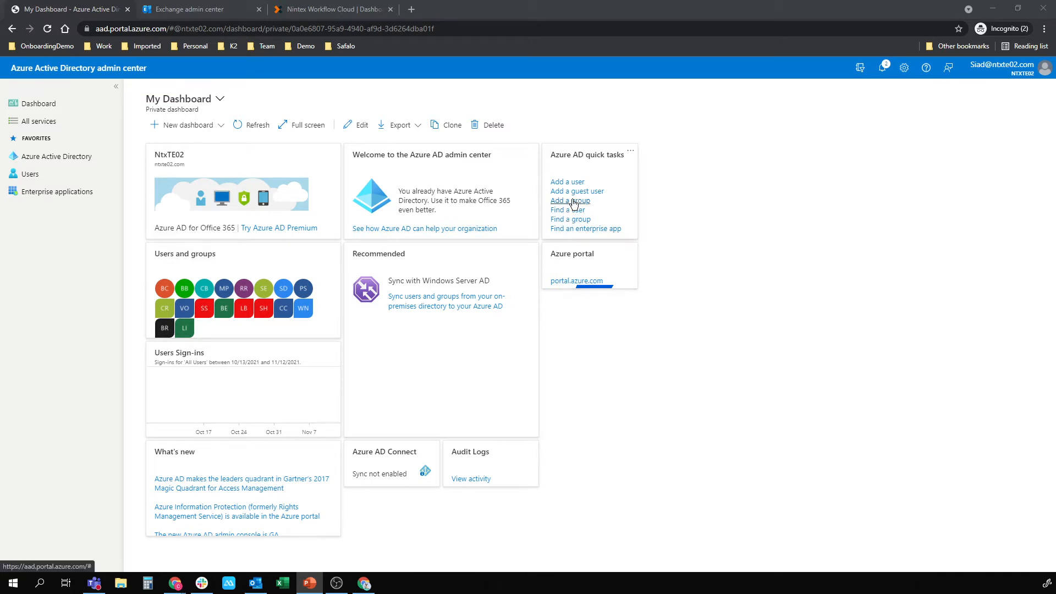
Step: Start a new Microsoft 365 group and begin naming it ChrisFridayFun
{"action": "left_click", "coordinate": [570, 201]}
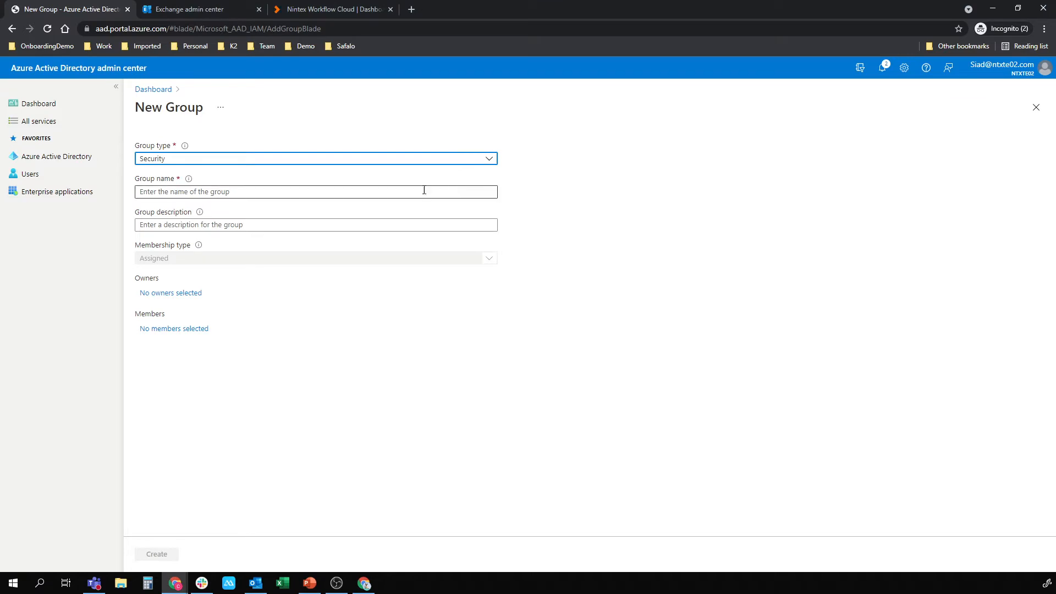
{"action": "left_click", "coordinate": [314, 159]}
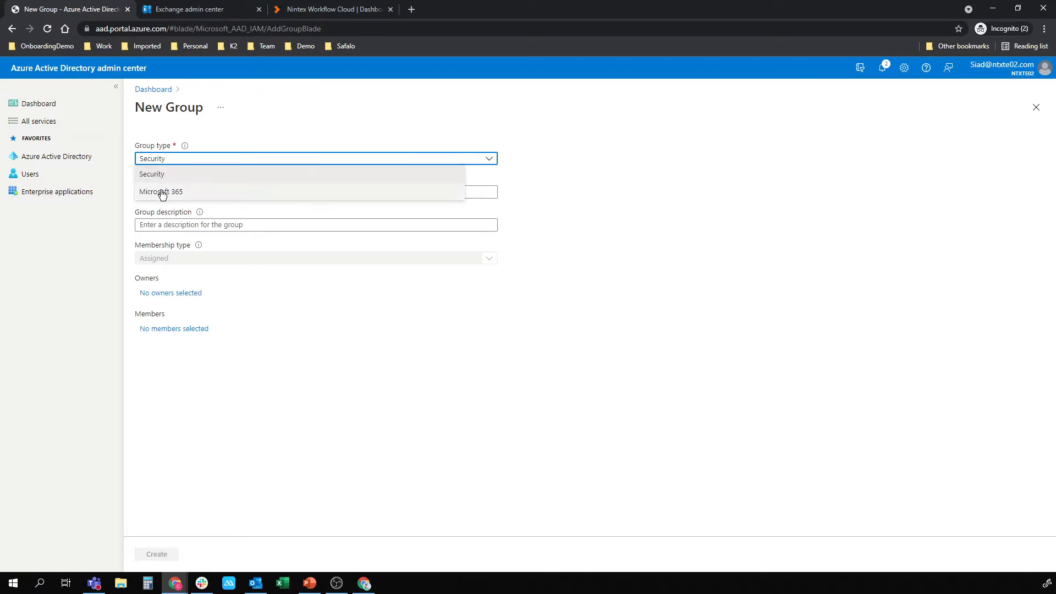
{"action": "left_click", "coordinate": [161, 192]}
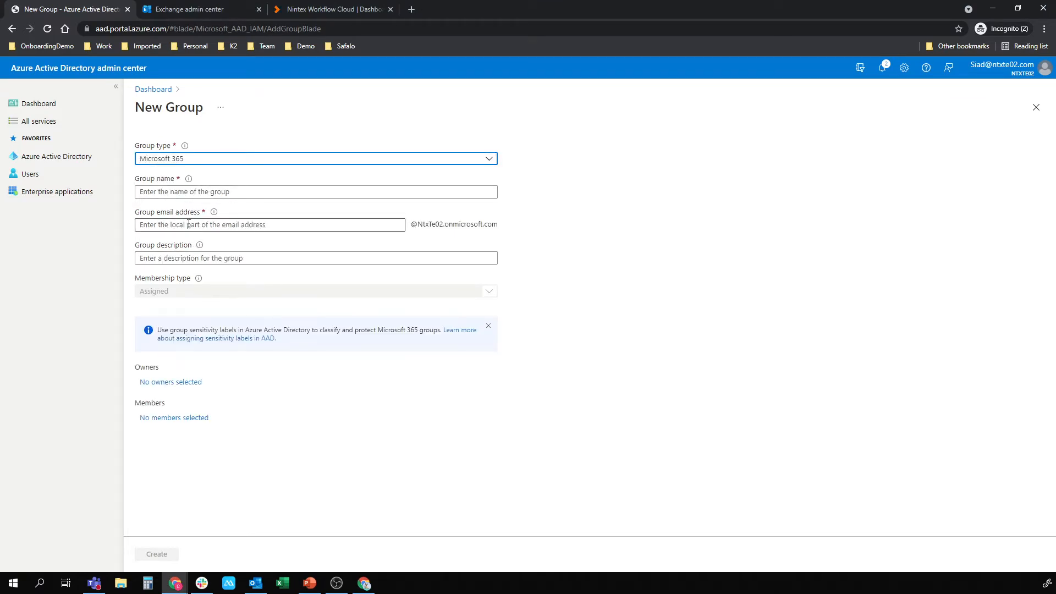
{"action": "left_click", "coordinate": [314, 158]}
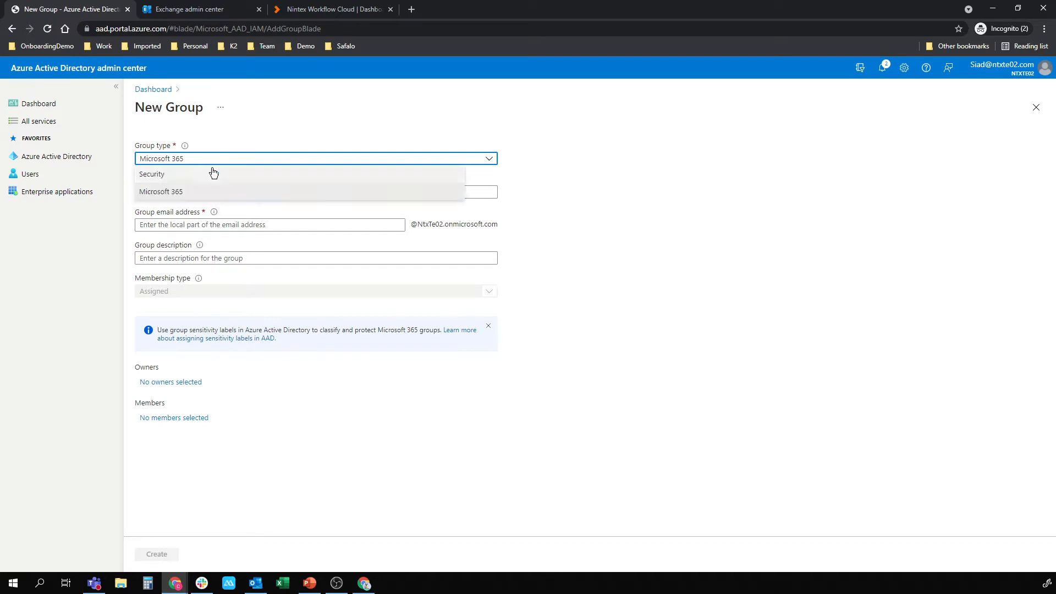
{"action": "left_click", "coordinate": [152, 174]}
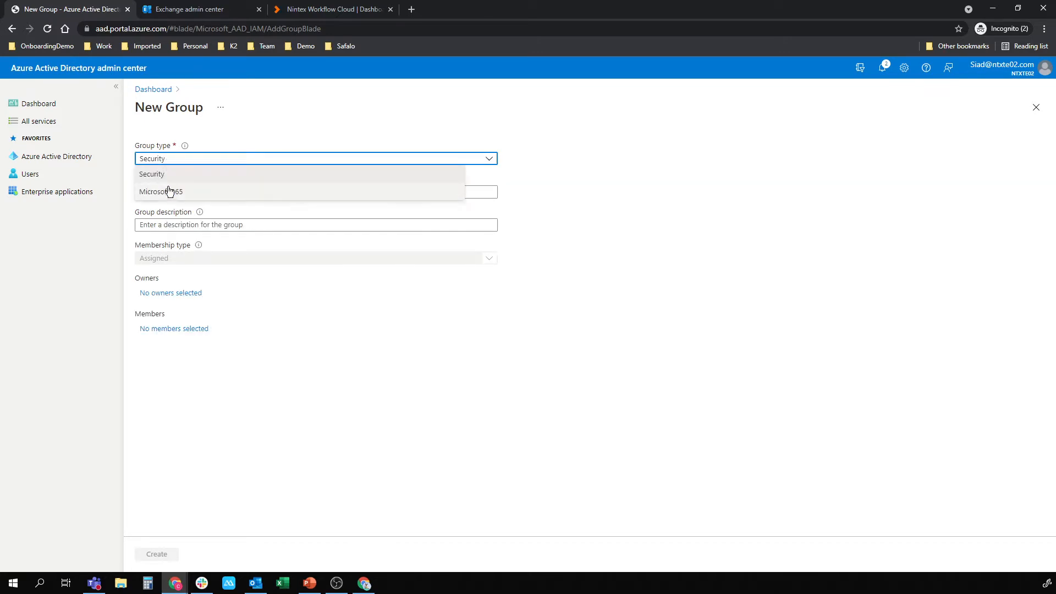
{"action": "left_click", "coordinate": [161, 192]}
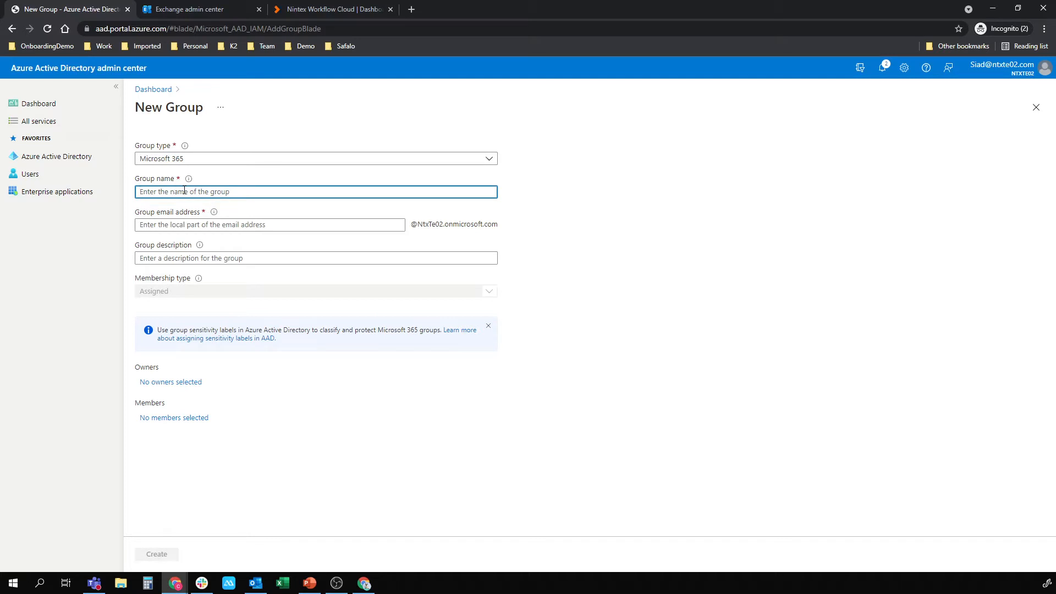
{"action": "type", "text": "ChrisFridayFun"}
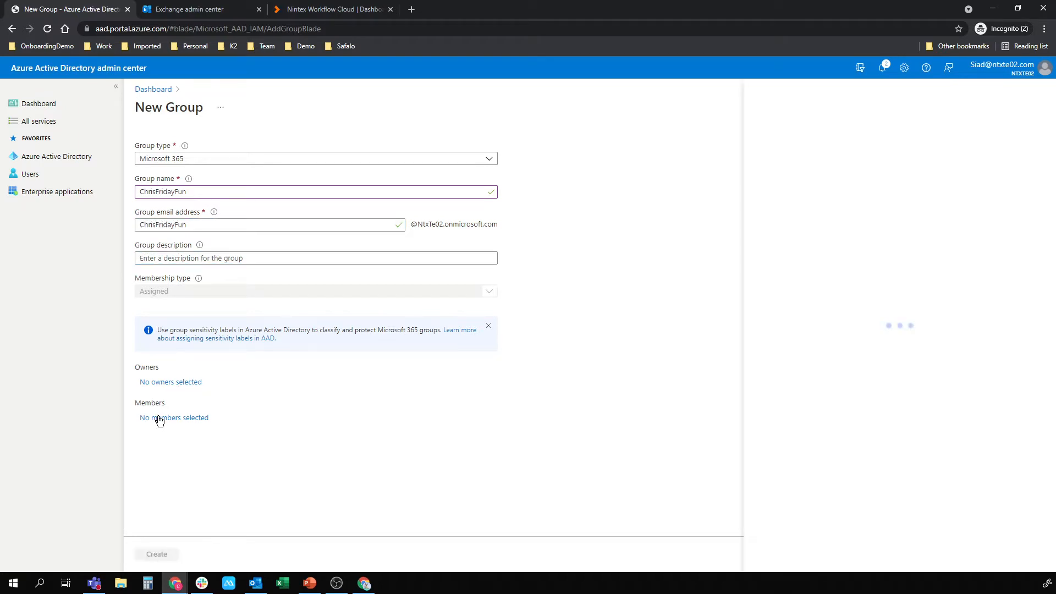
Step: Add Solution Day and PEX Student as members of the ChrisFridayFun group
{"action": "left_click", "coordinate": [173, 417]}
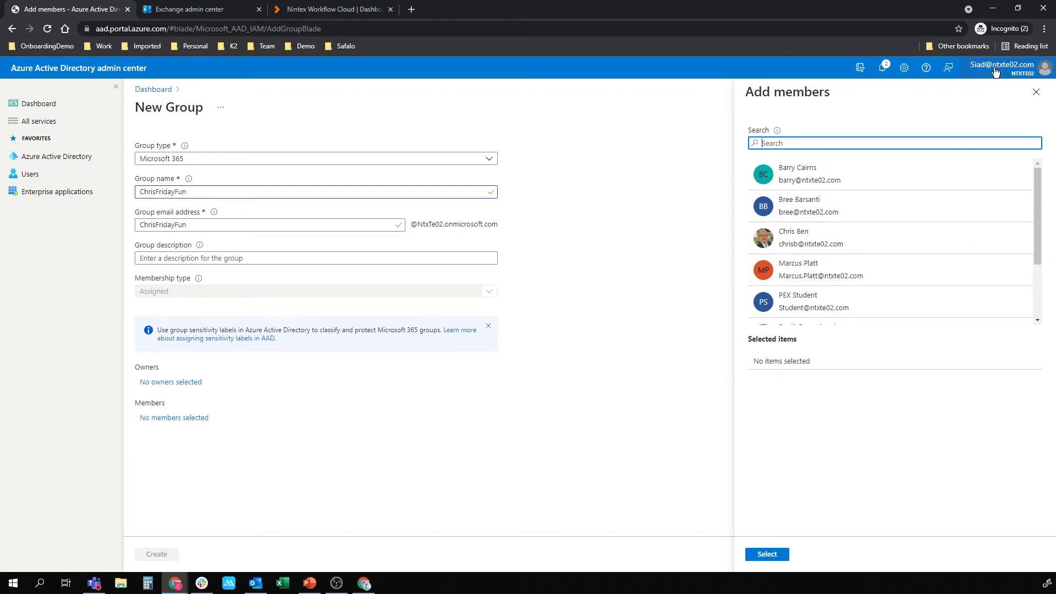
{"action": "scroll", "scroll_direction": "down", "scroll_amount": 3}
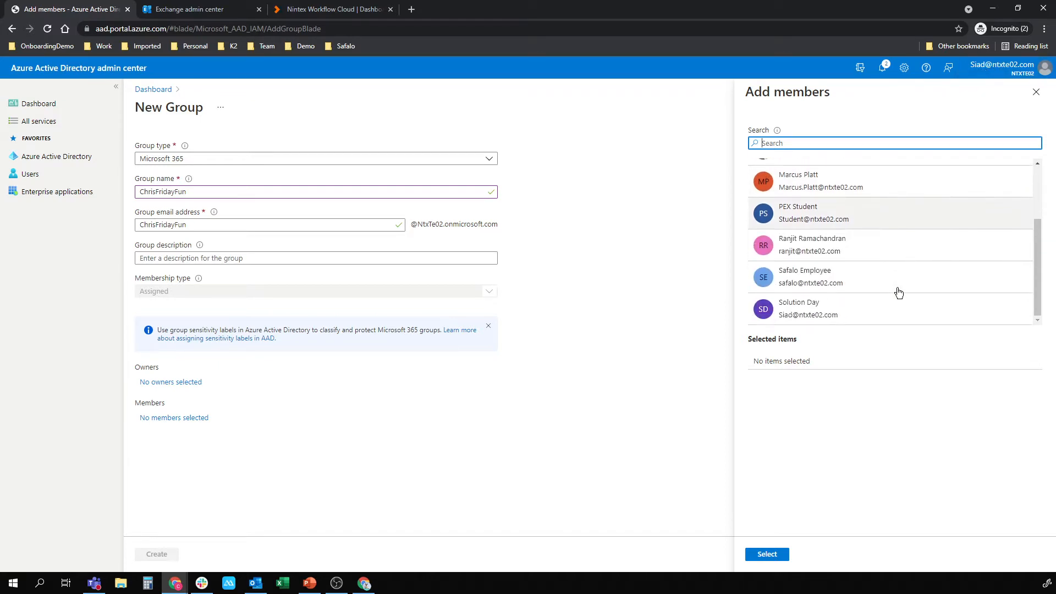
{"action": "left_click", "coordinate": [808, 309]}
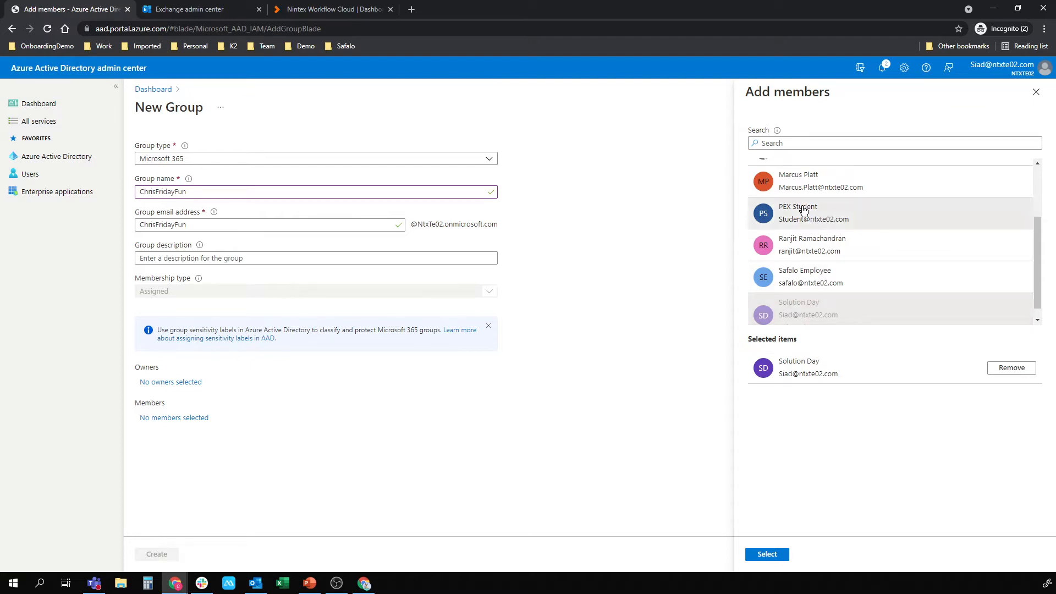
{"action": "left_click", "coordinate": [813, 212]}
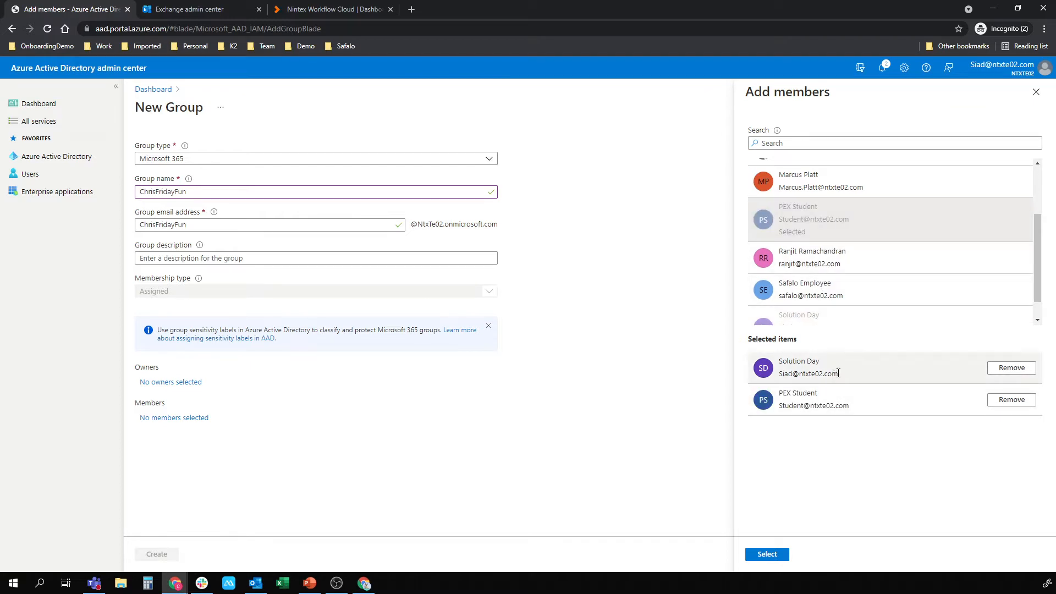
{"action": "left_click", "coordinate": [766, 554]}
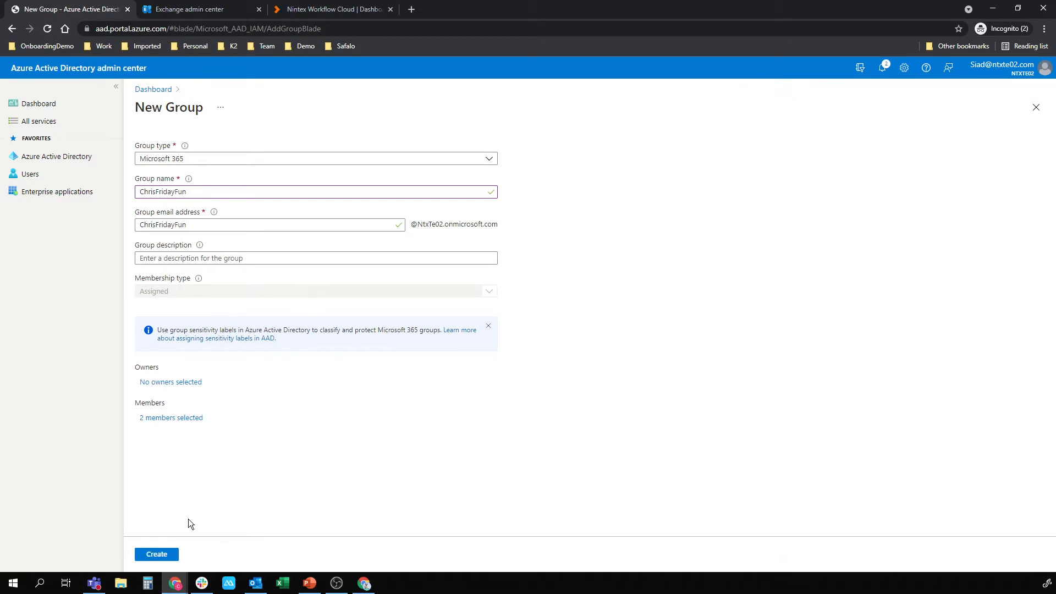
Step: Create the ChrisFridayFun Microsoft 365 group
{"action": "left_click", "coordinate": [155, 554]}
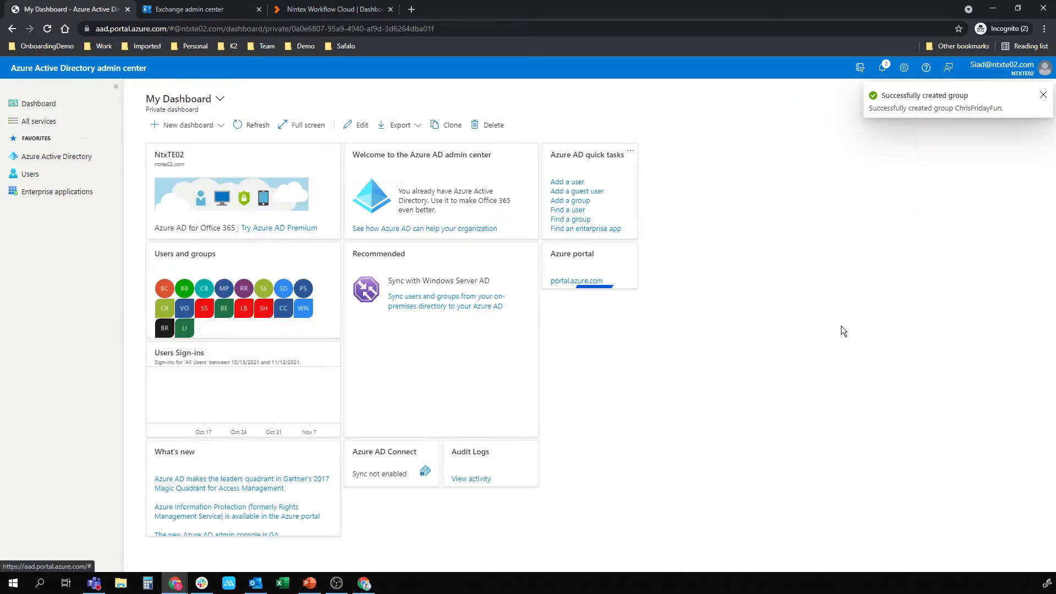
{"action": "mouse_move", "coordinate": [277, 290]}
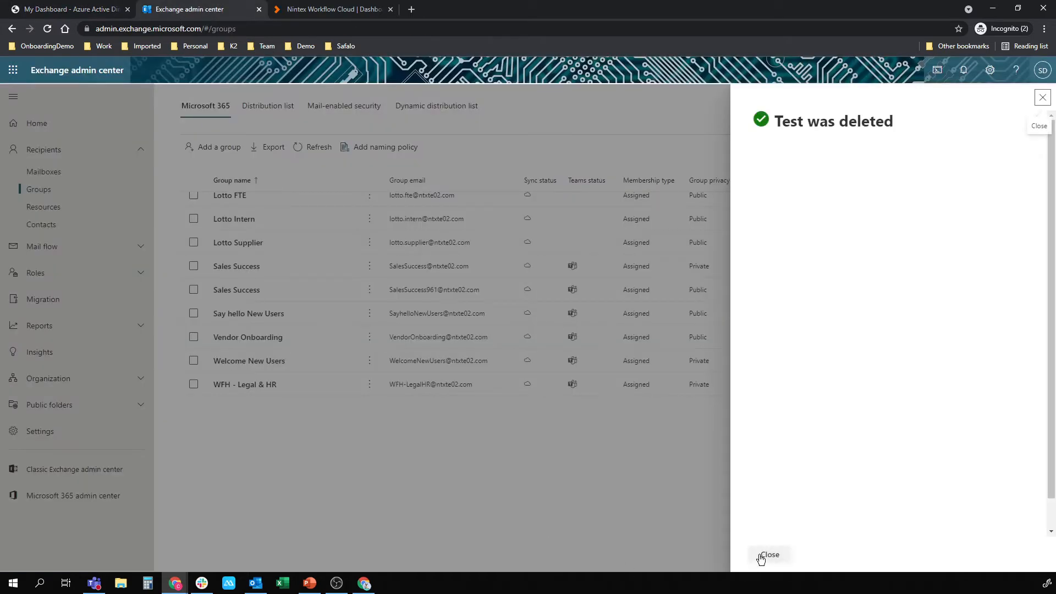
Step: Make the new Exchange admin center the default and show the Microsoft 365 groups list
{"action": "left_click", "coordinate": [768, 554]}
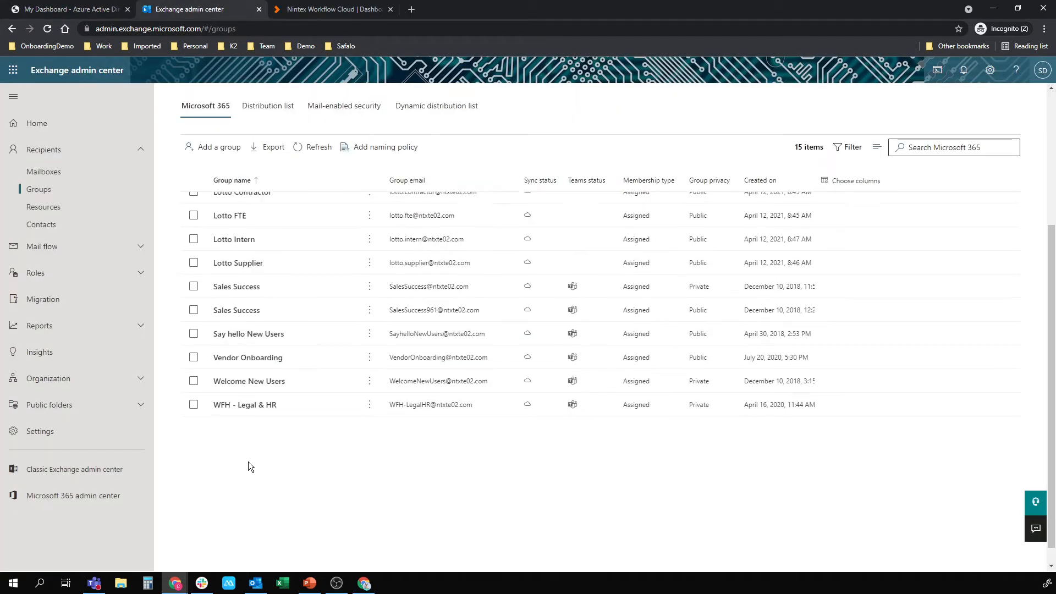
{"action": "left_click", "coordinate": [36, 123]}
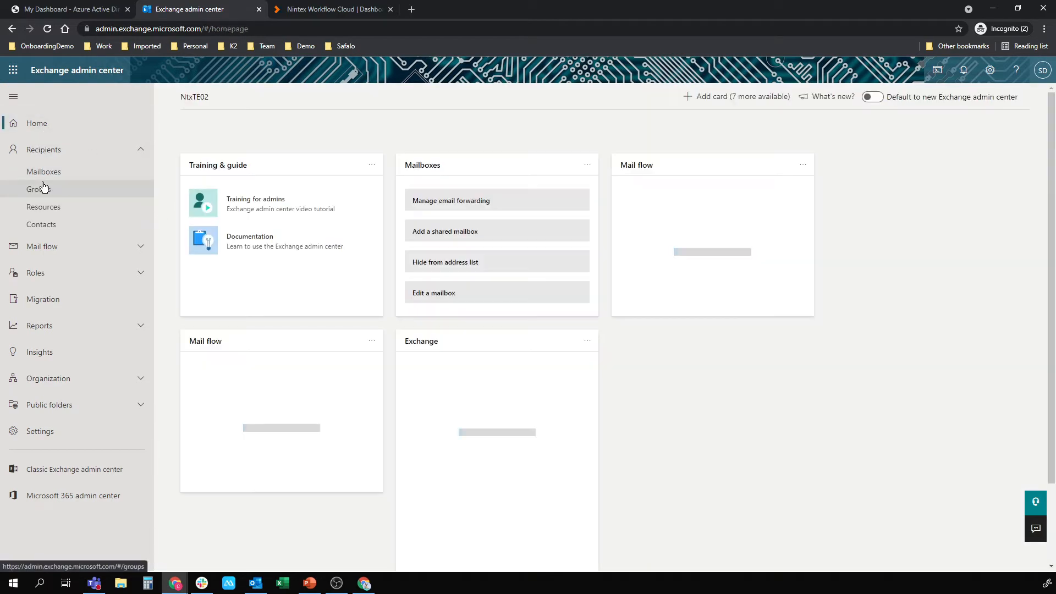
{"action": "left_click", "coordinate": [871, 96]}
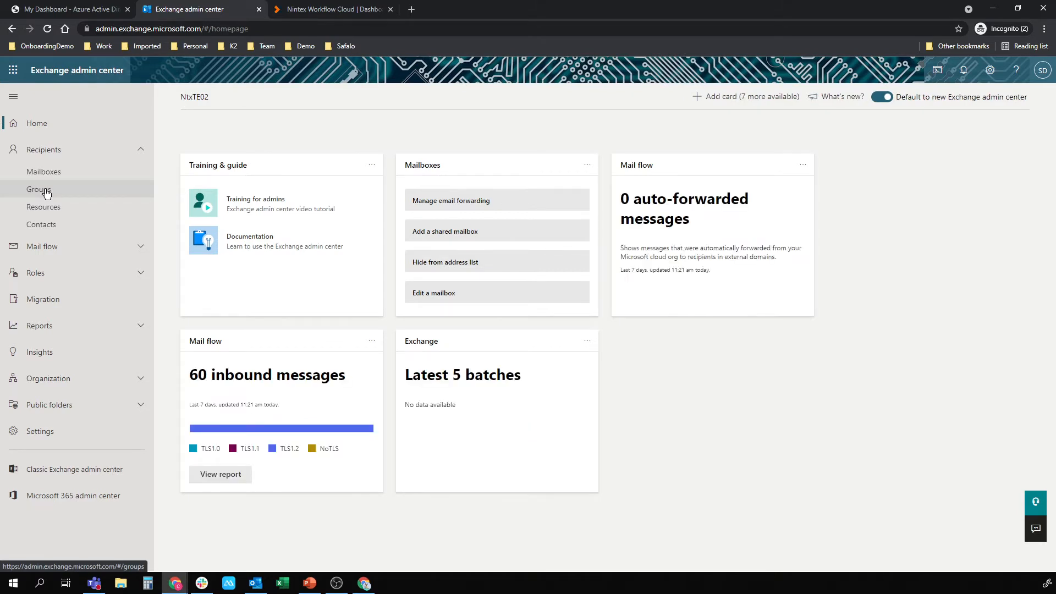
{"action": "left_click", "coordinate": [38, 189]}
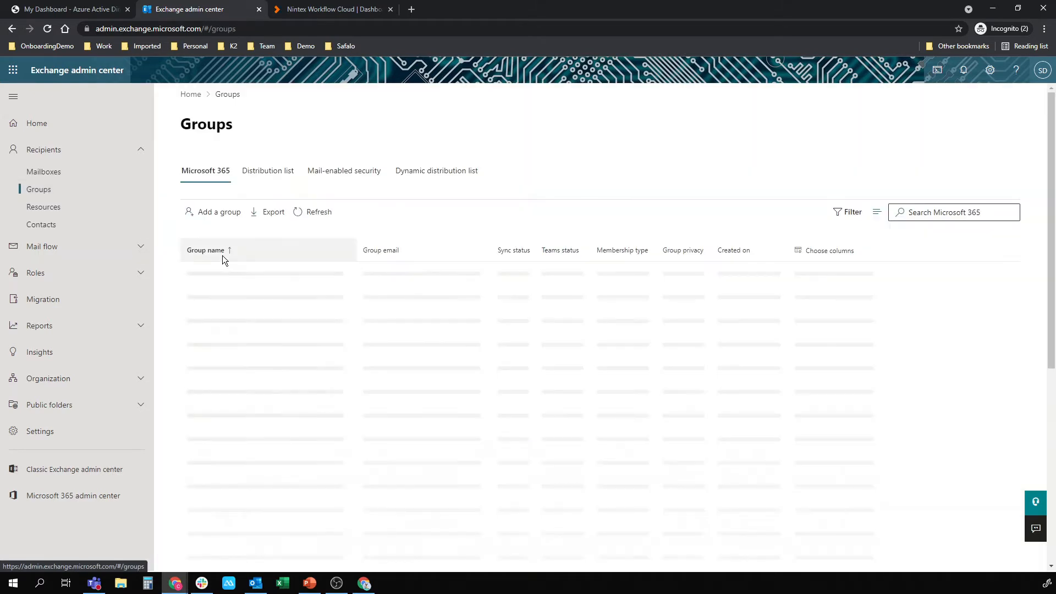
{"action": "left_click", "coordinate": [205, 171]}
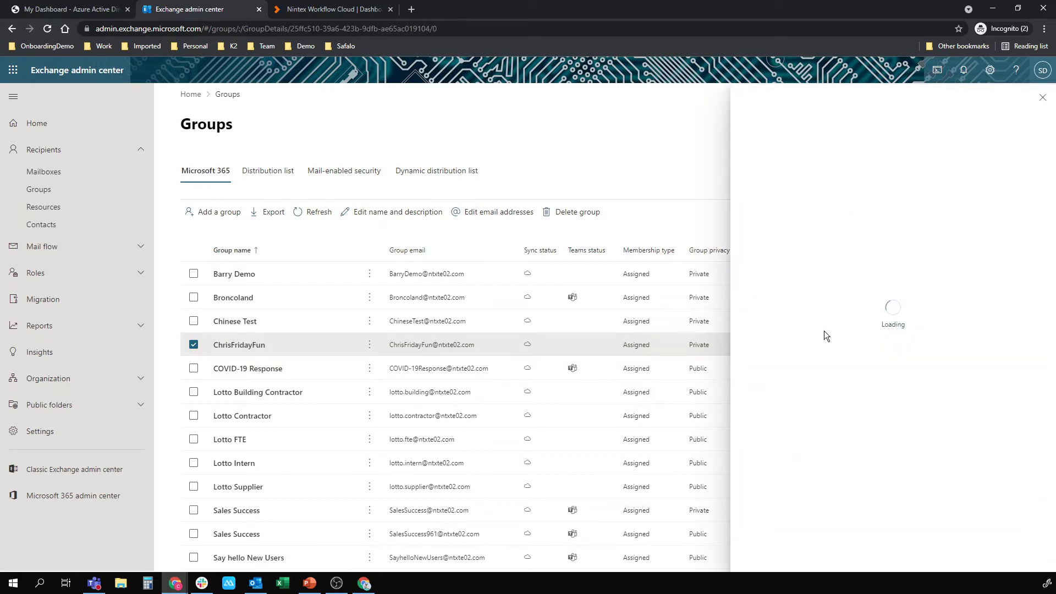
{"action": "mouse_move", "coordinate": [877, 331]}
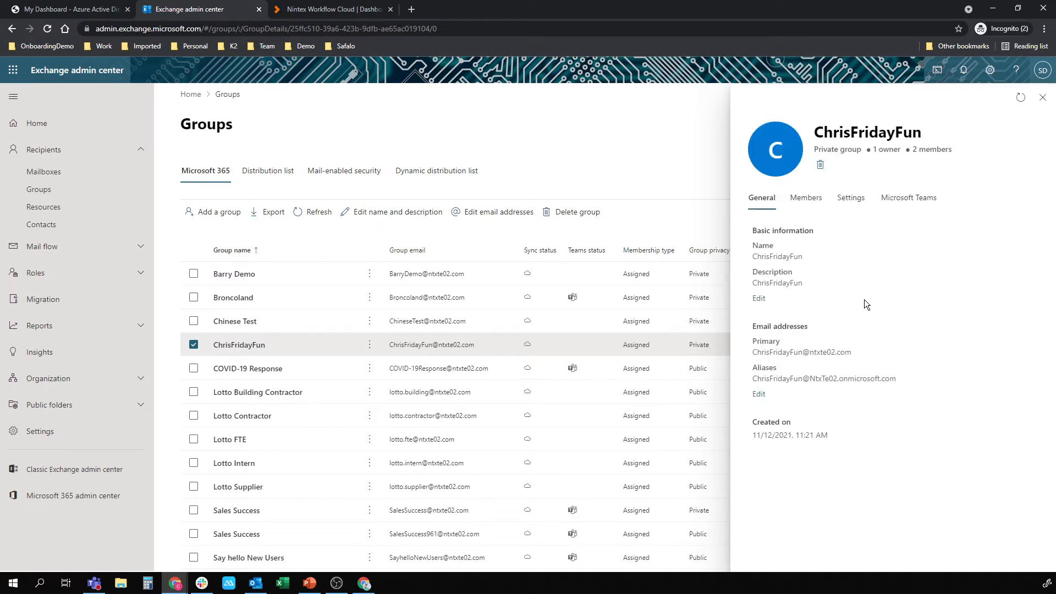
{"action": "mouse_move", "coordinate": [850, 197]}
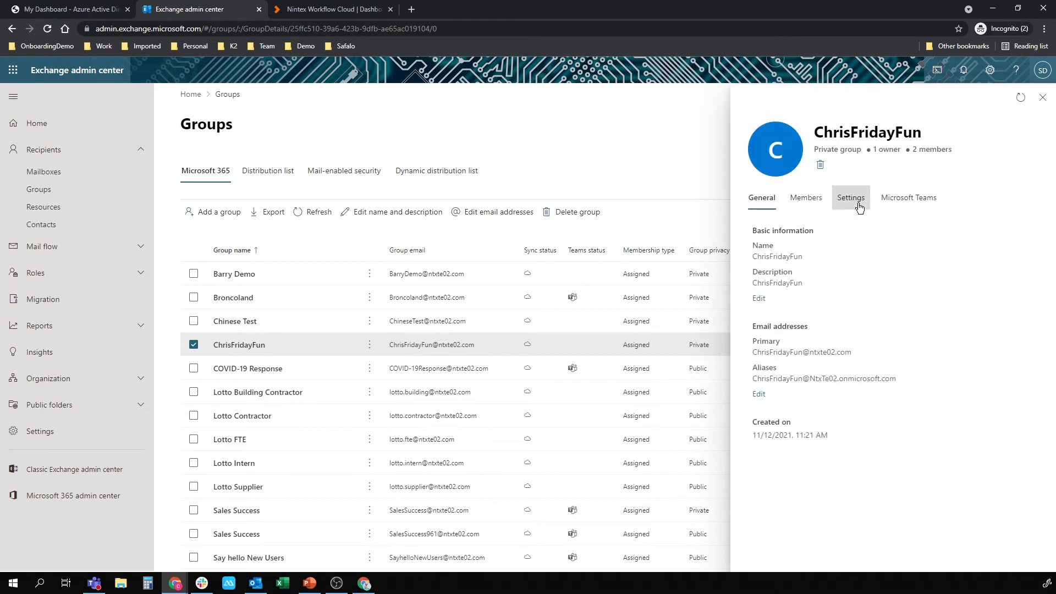
Step: Review ChrisFridayFun's owner Solution Day and members PEX Student and Solution Day
{"action": "left_click", "coordinate": [805, 197]}
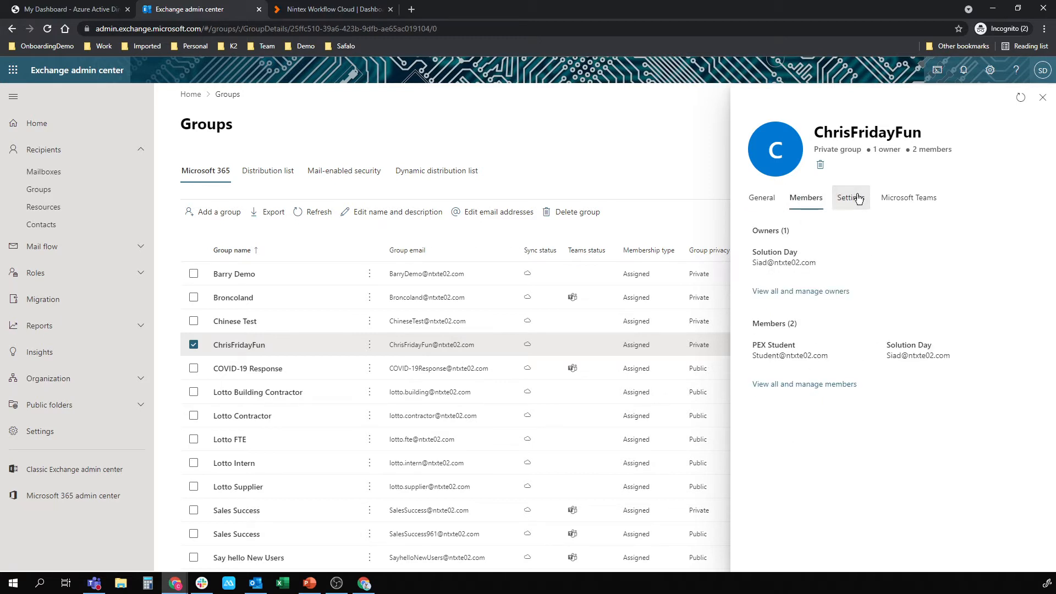
Step: Enable 'Allow external senders to email this group', save, and select the group email address
{"action": "left_click", "coordinate": [850, 198]}
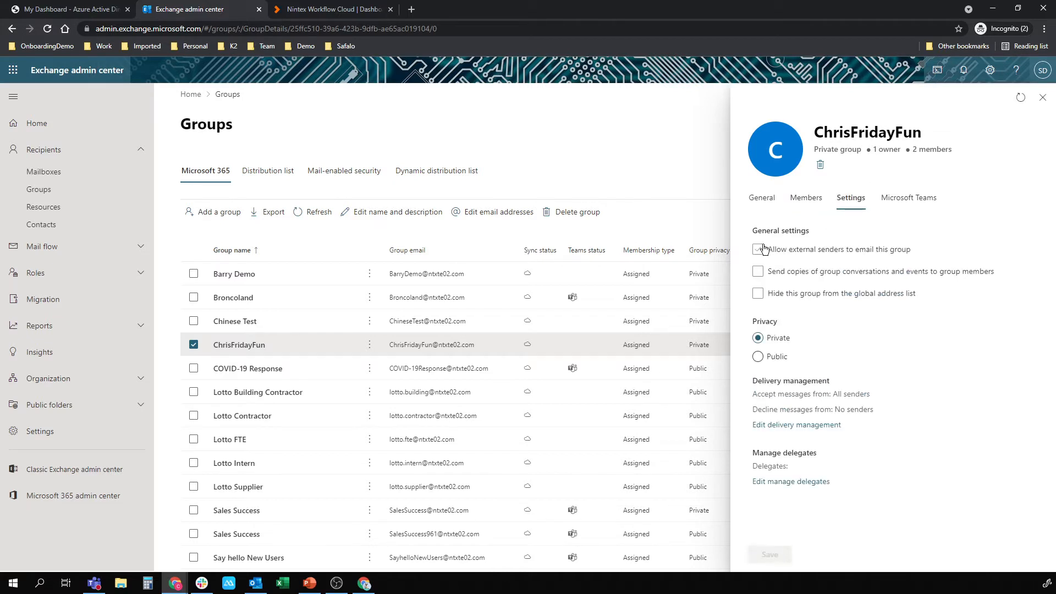
{"action": "left_click", "coordinate": [758, 249]}
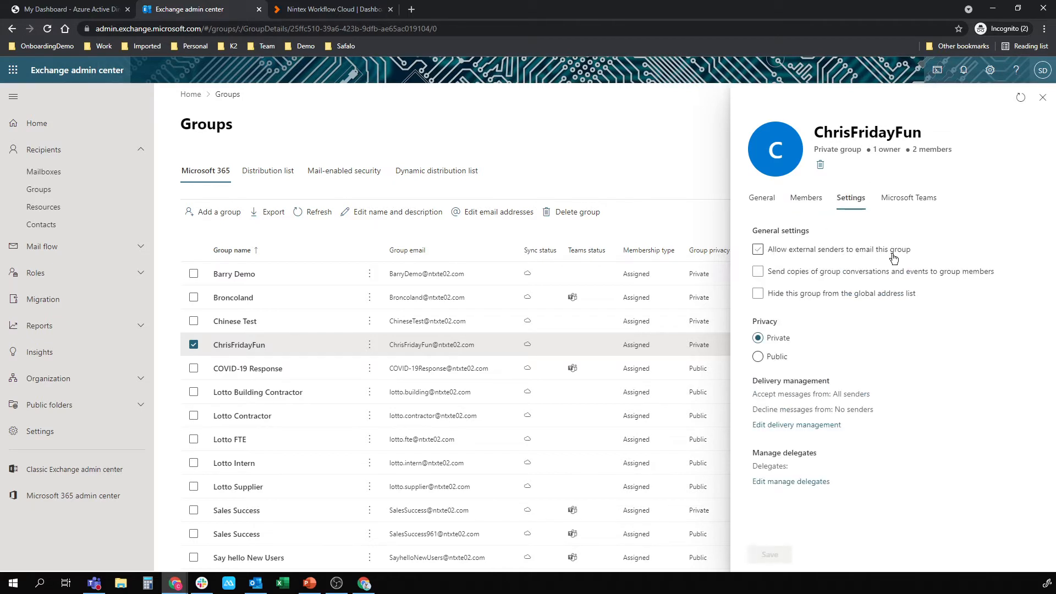
{"action": "left_click", "coordinate": [758, 249]}
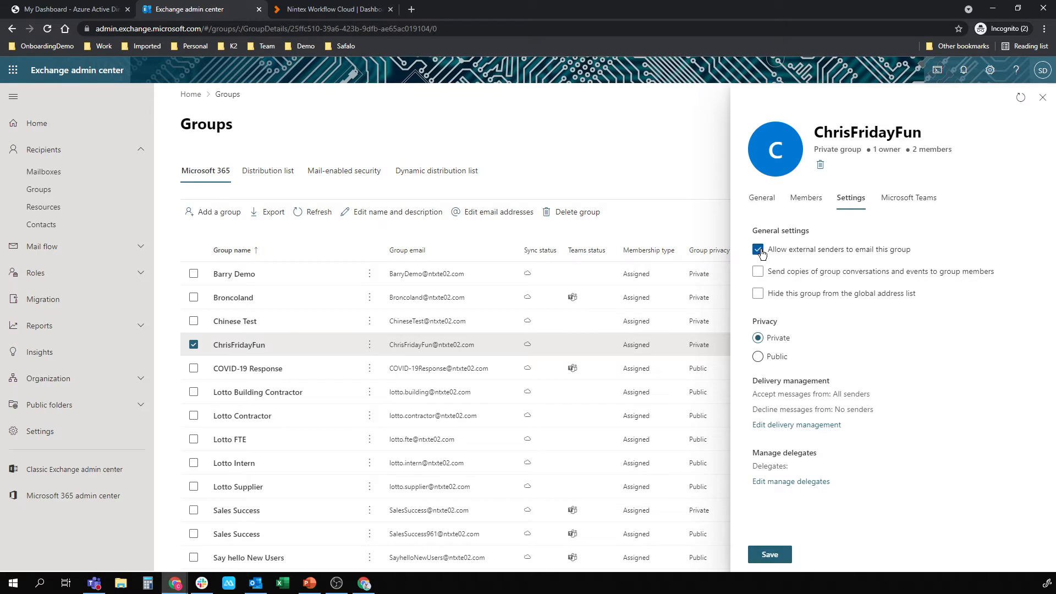
{"action": "left_click", "coordinate": [757, 249]}
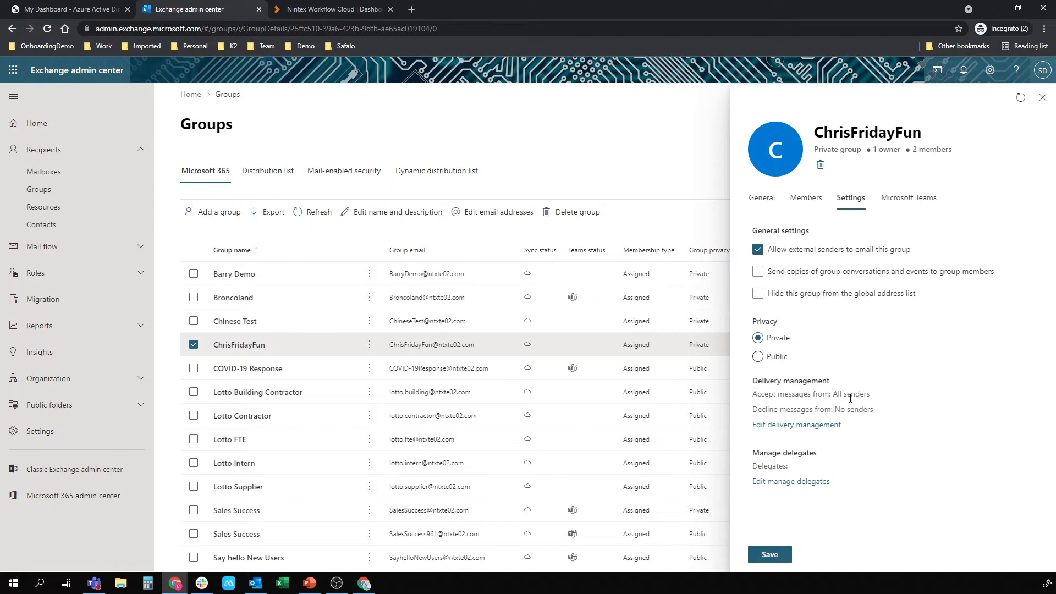
{"action": "mouse_move", "coordinate": [803, 550]}
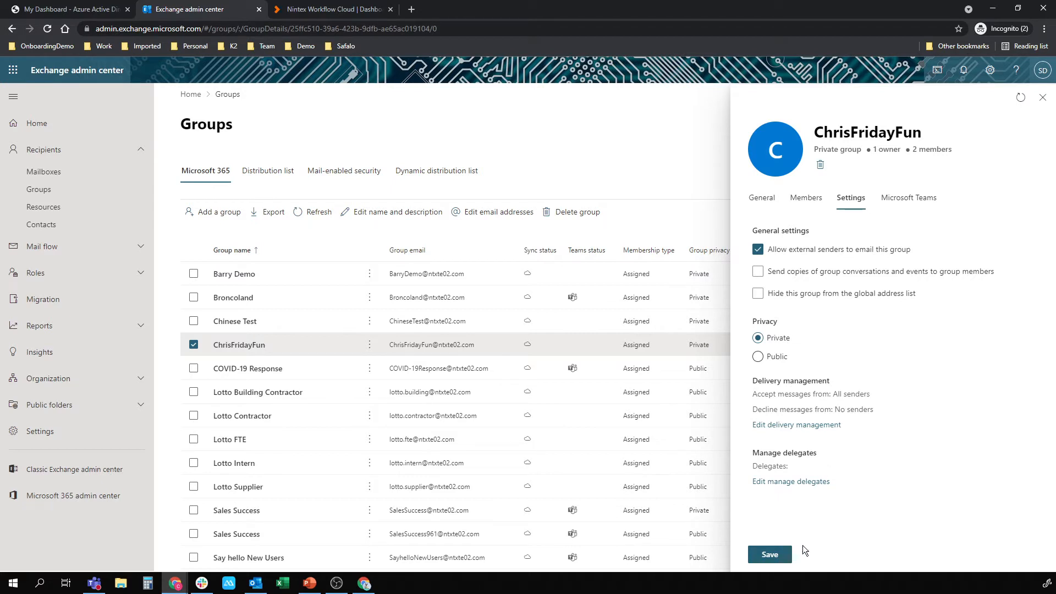
{"action": "left_click", "coordinate": [769, 553]}
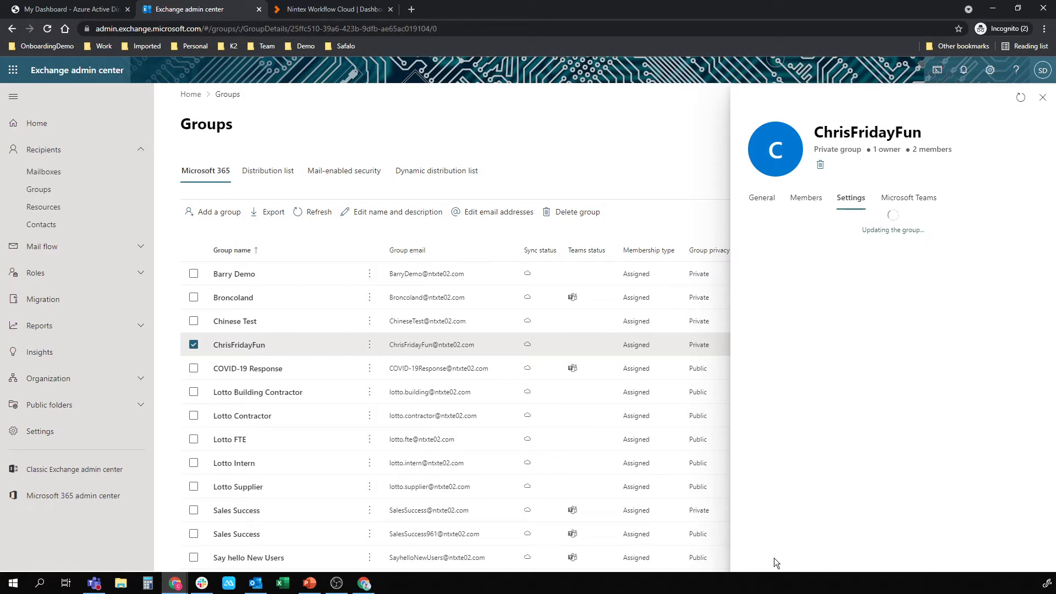
{"action": "mouse_move", "coordinate": [900, 258]}
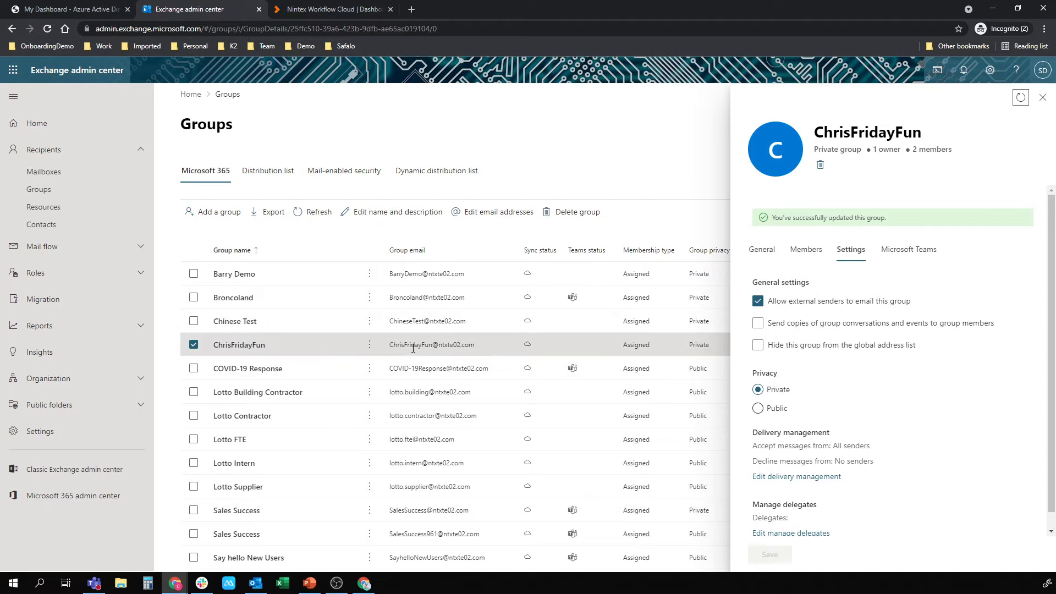
{"action": "double_click", "coordinate": [455, 344]}
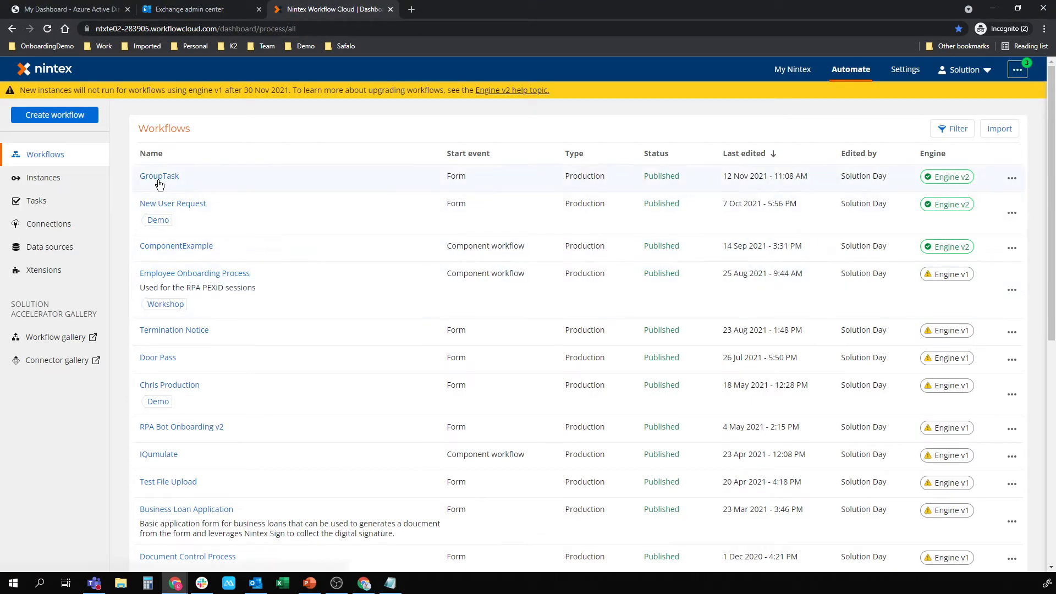
Step: Open the GroupTask workflow from the Workflows list in the designer
{"action": "left_click", "coordinate": [160, 176]}
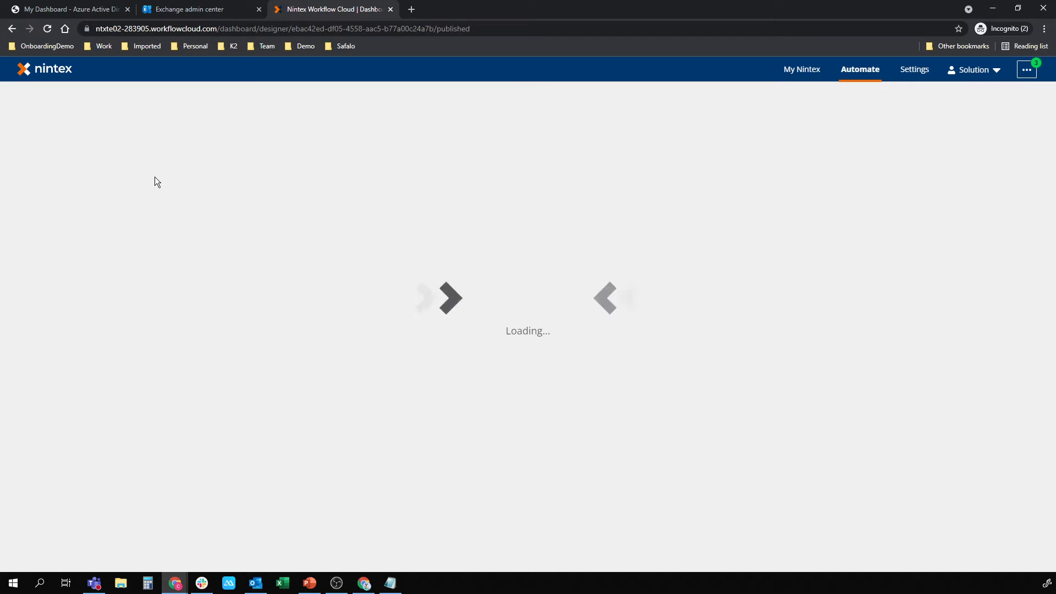
{"action": "mouse_move", "coordinate": [125, 146]}
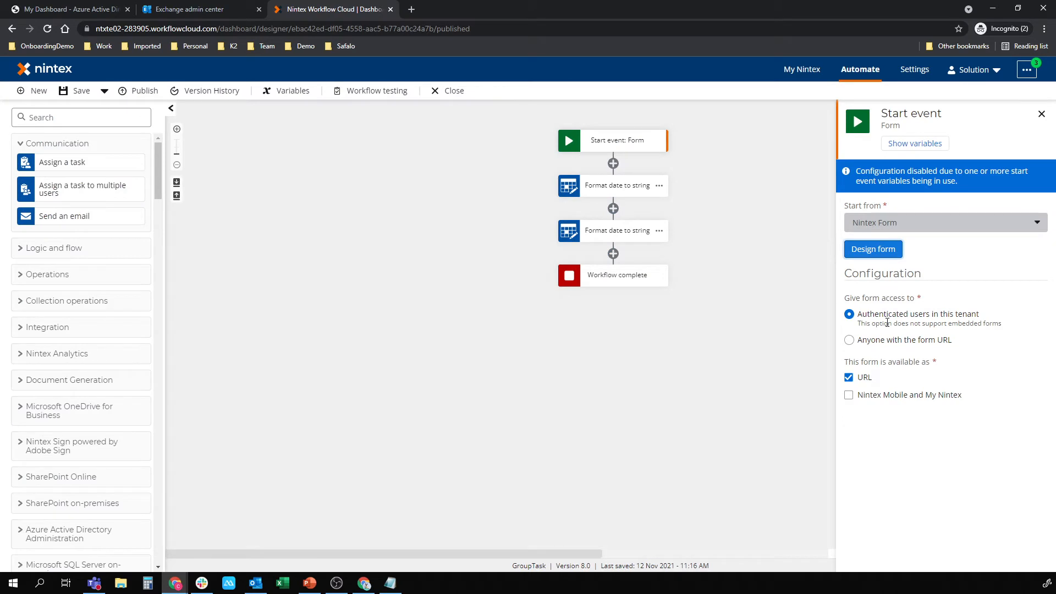
{"action": "mouse_move", "coordinate": [614, 193]}
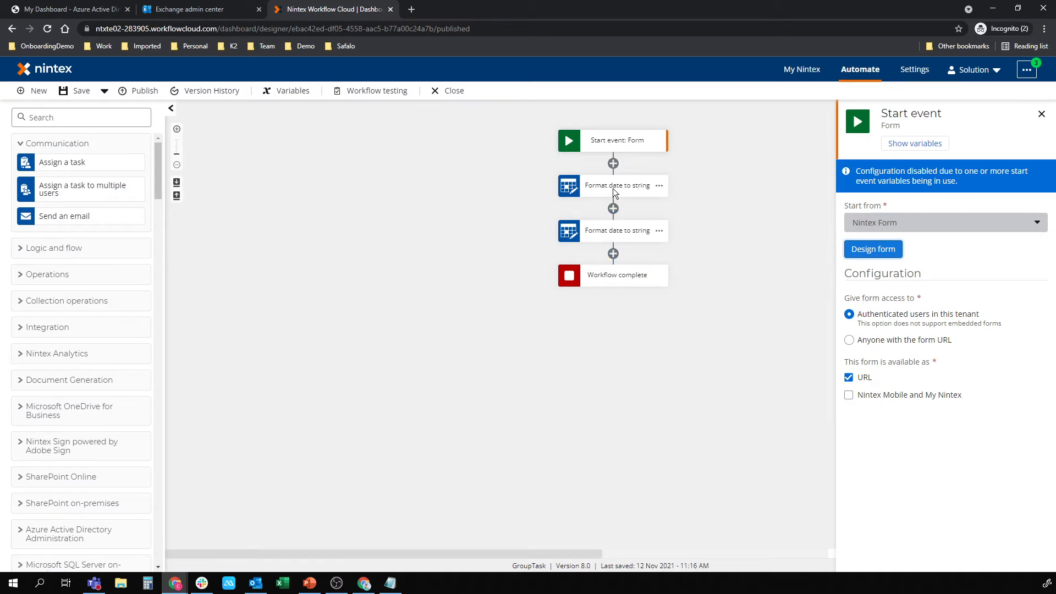
{"action": "mouse_move", "coordinate": [623, 236]}
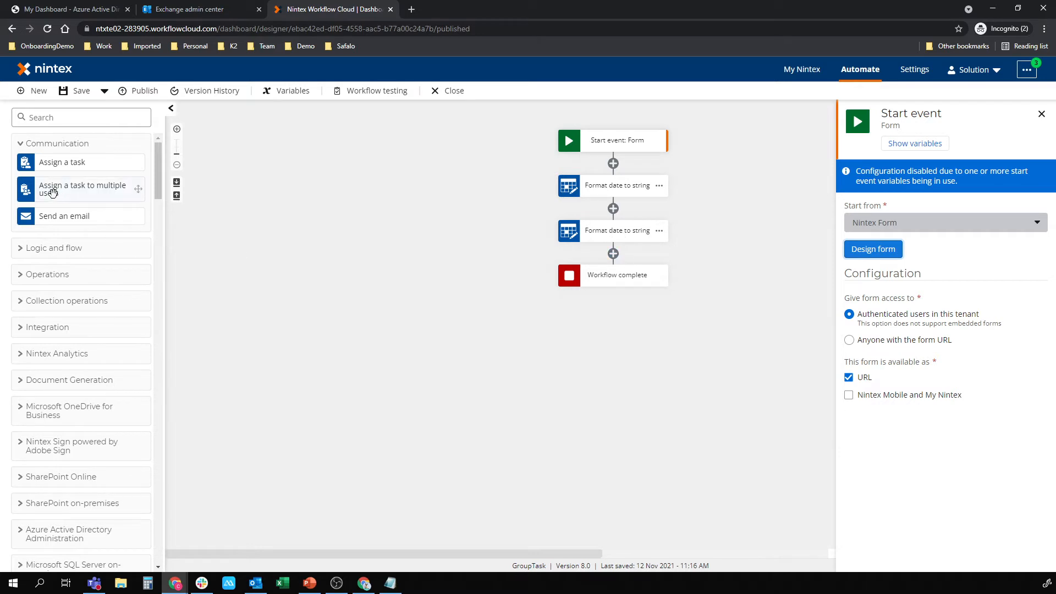
{"action": "mouse_move", "coordinate": [67, 188]}
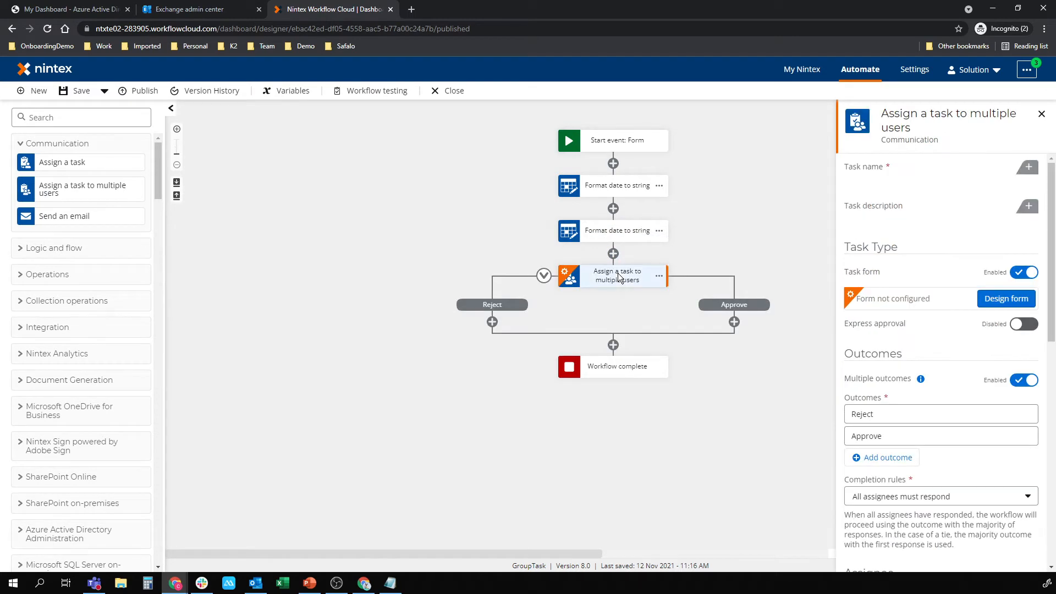
Step: Name the multi-user task 'Leave Request for' plus the initiator's first and last name
{"action": "left_click", "coordinate": [939, 182]}
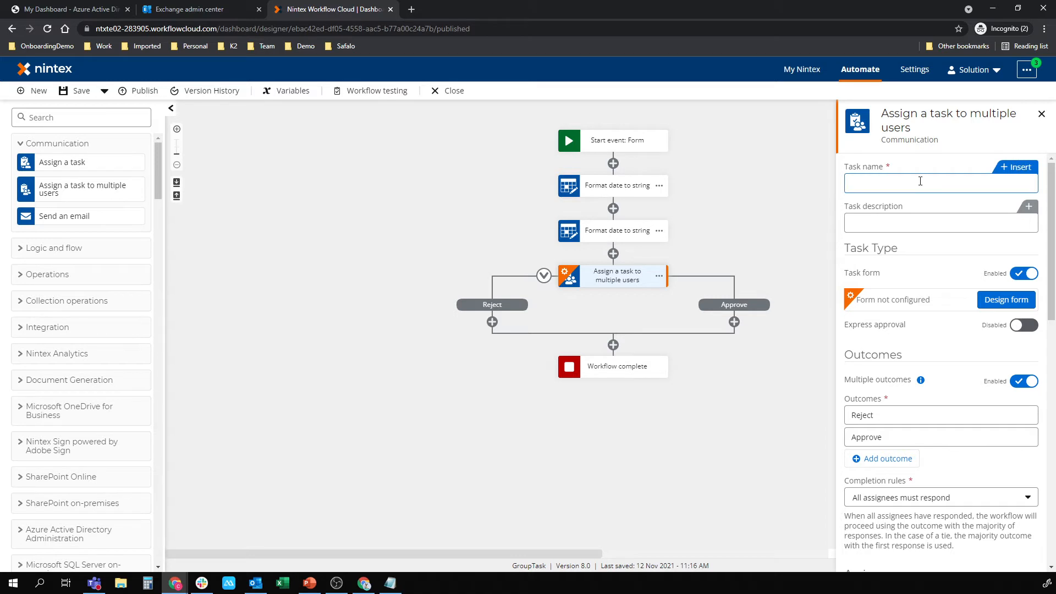
{"action": "type", "text": "Leave Request for"}
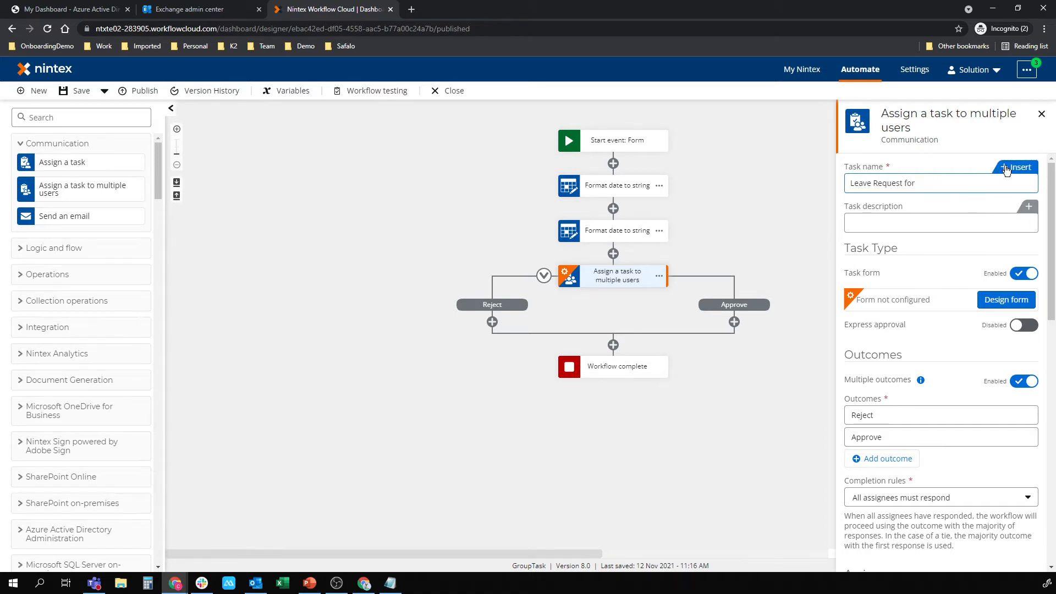
{"action": "left_click", "coordinate": [1016, 166]}
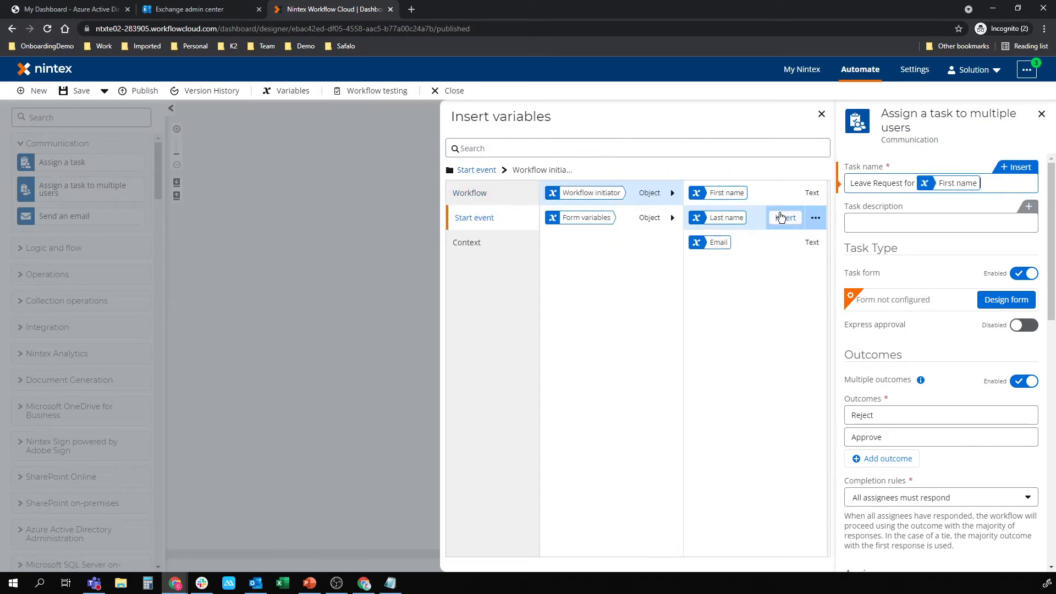
{"action": "left_click", "coordinate": [784, 217]}
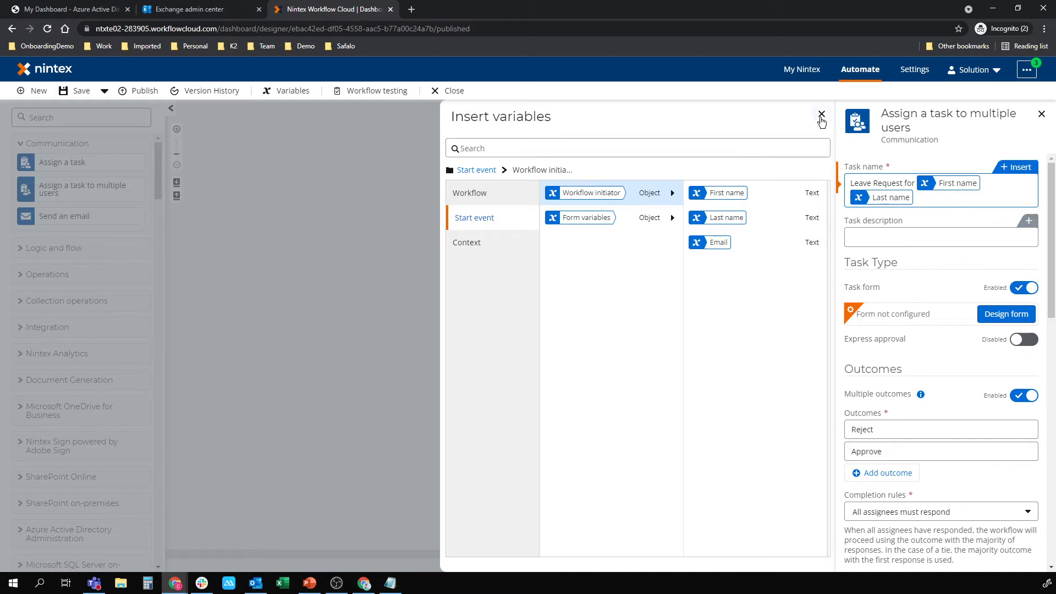
{"action": "left_click", "coordinate": [821, 114]}
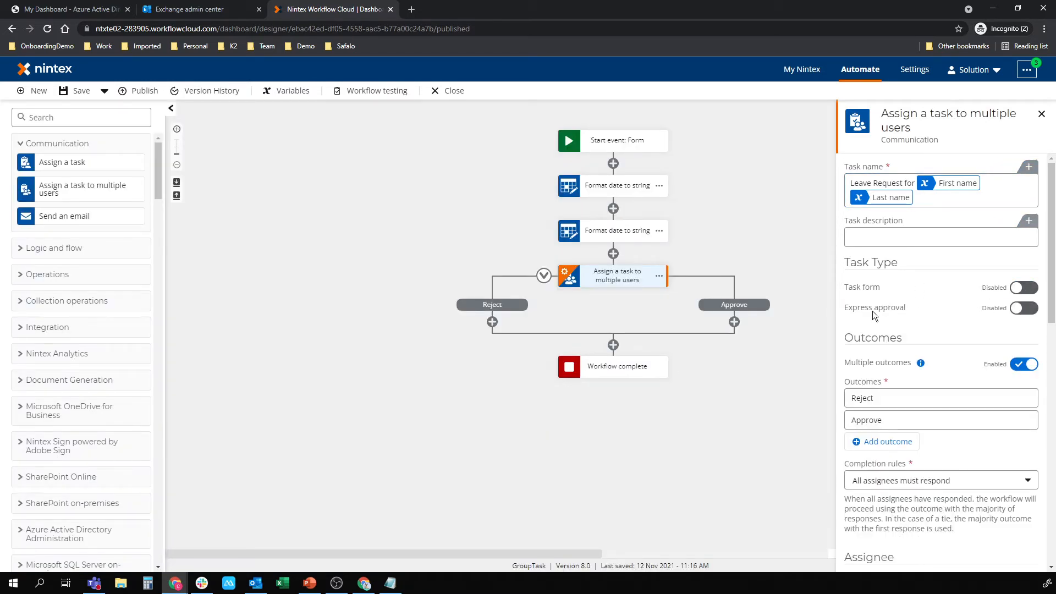
Step: Turn on express approval and set completion to 'First response completes the task'
{"action": "left_click", "coordinate": [1022, 308]}
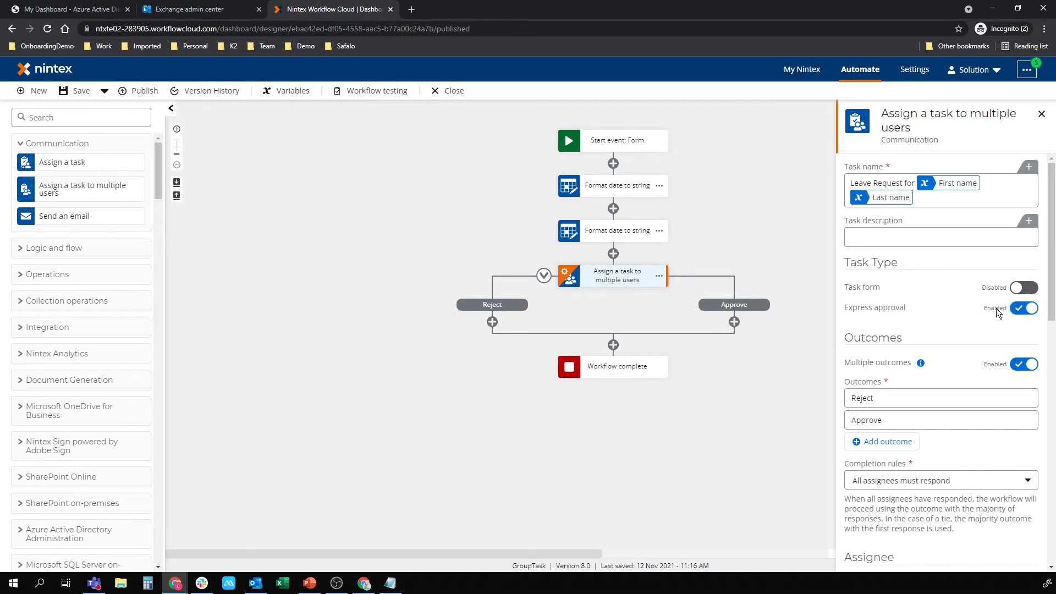
{"action": "mouse_move", "coordinate": [947, 351]}
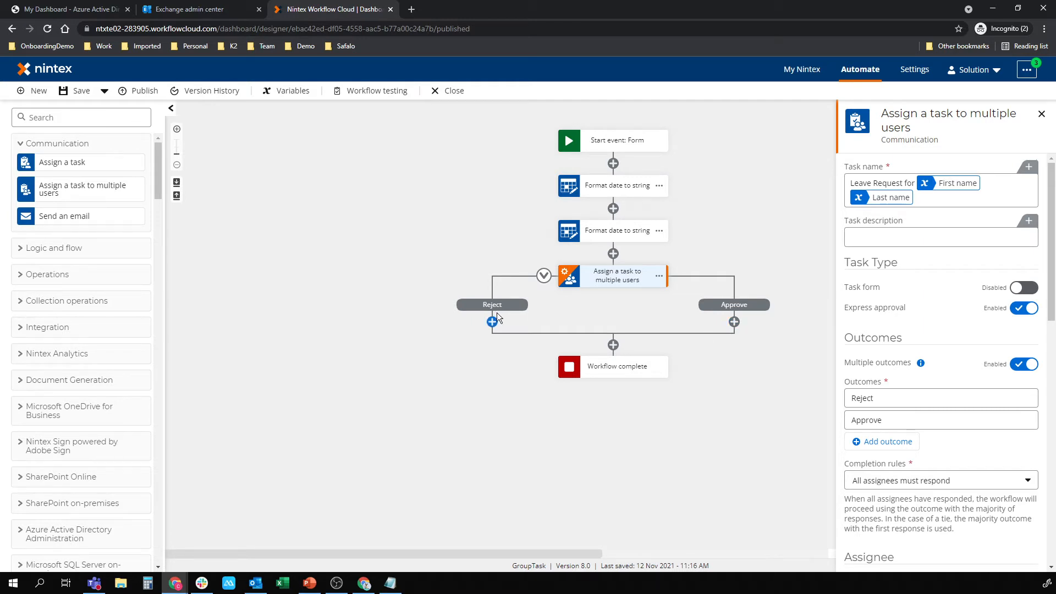
{"action": "scroll", "scroll_direction": "down", "scroll_amount": 3}
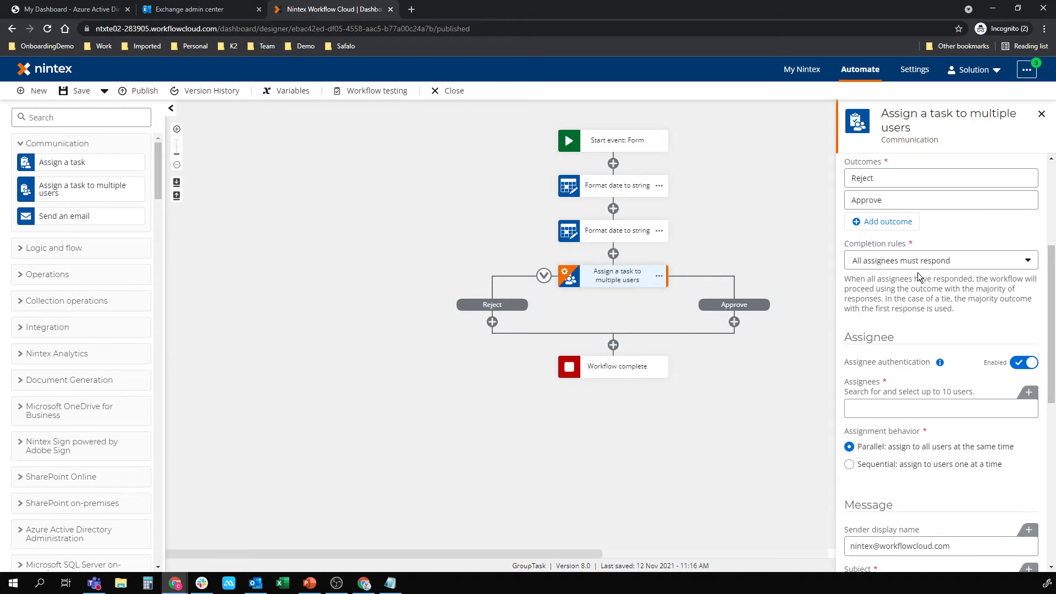
{"action": "left_click", "coordinate": [939, 260]}
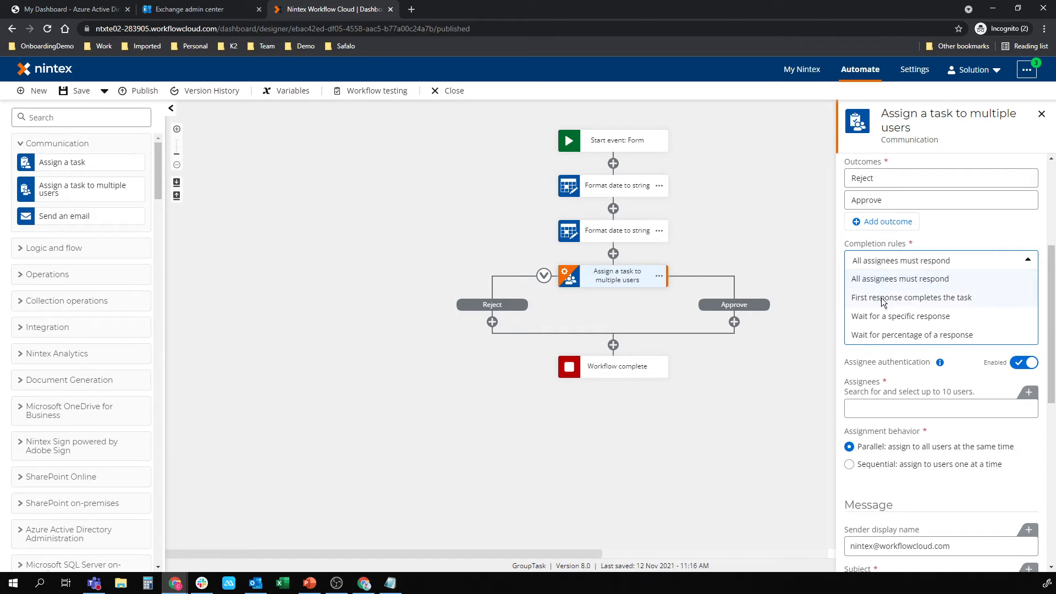
{"action": "left_click", "coordinate": [911, 297]}
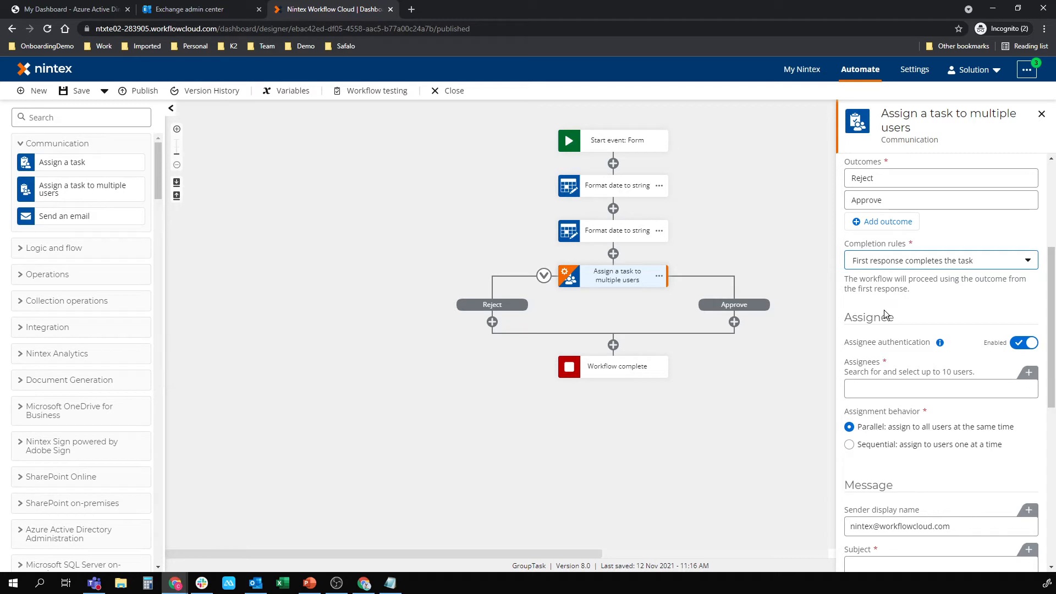
{"action": "mouse_move", "coordinate": [899, 302]}
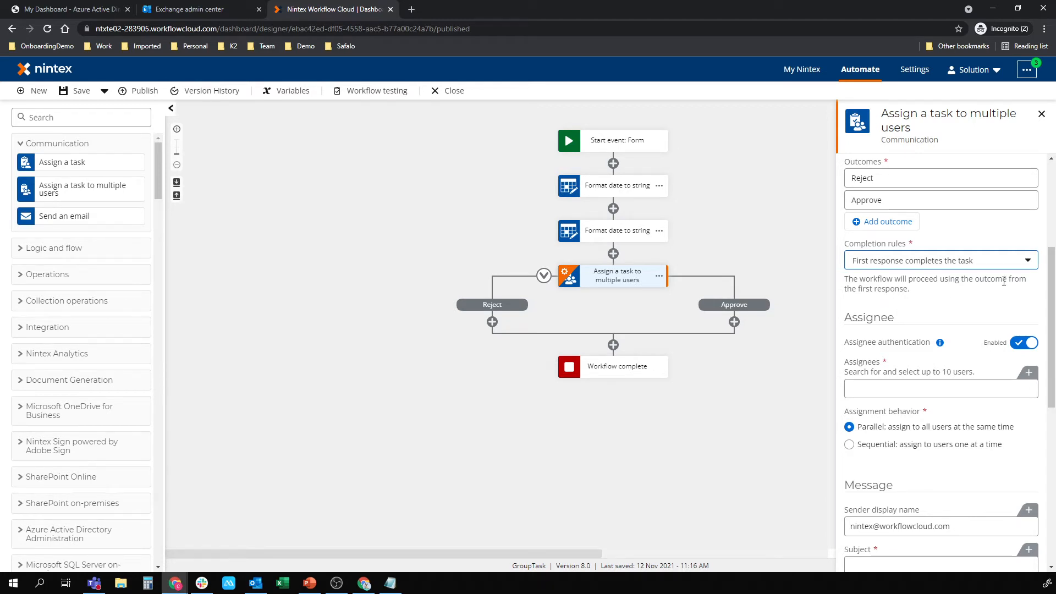
{"action": "scroll", "scroll_direction": "down", "scroll_amount": 3}
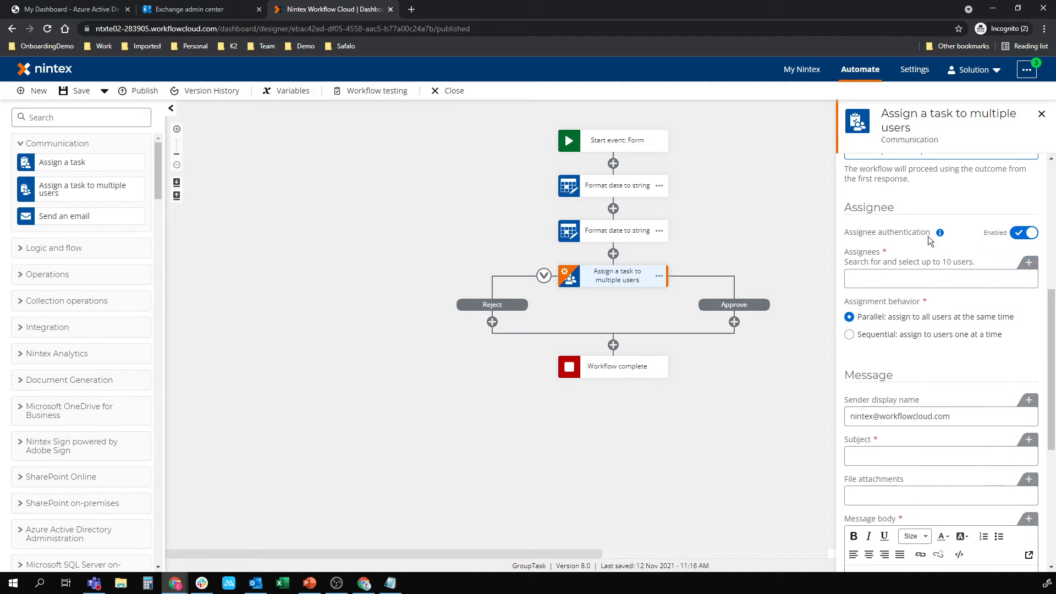
{"action": "left_click", "coordinate": [1023, 232]}
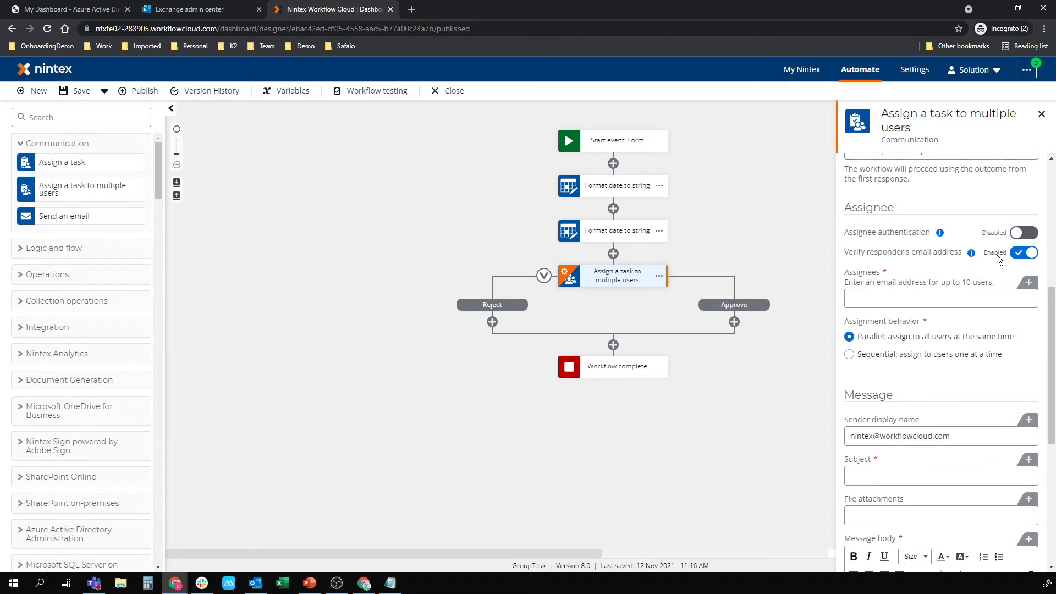
{"action": "left_click", "coordinate": [1023, 252]}
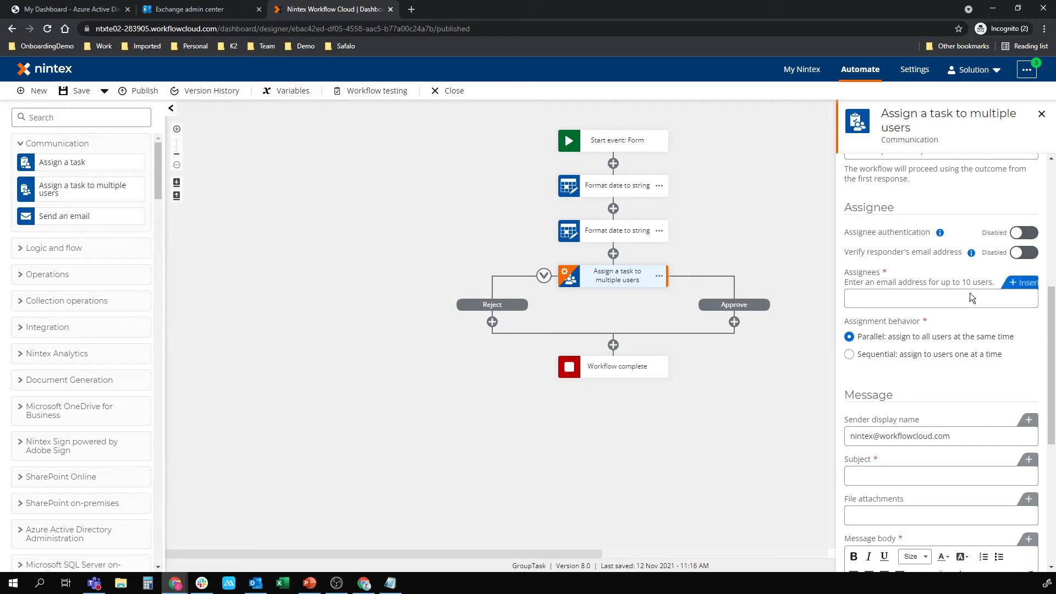
{"action": "left_click", "coordinate": [936, 298]}
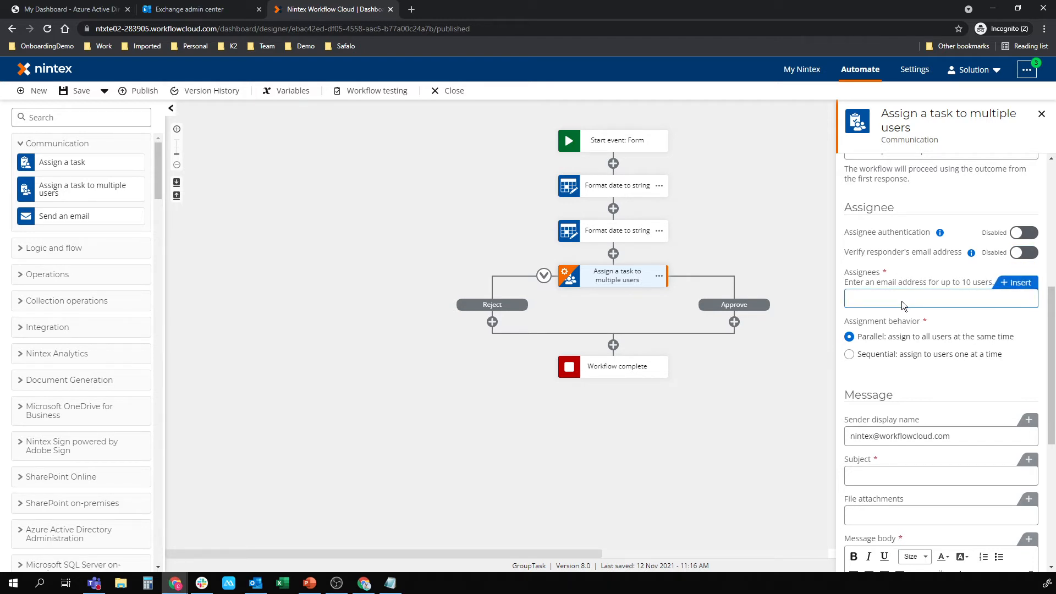
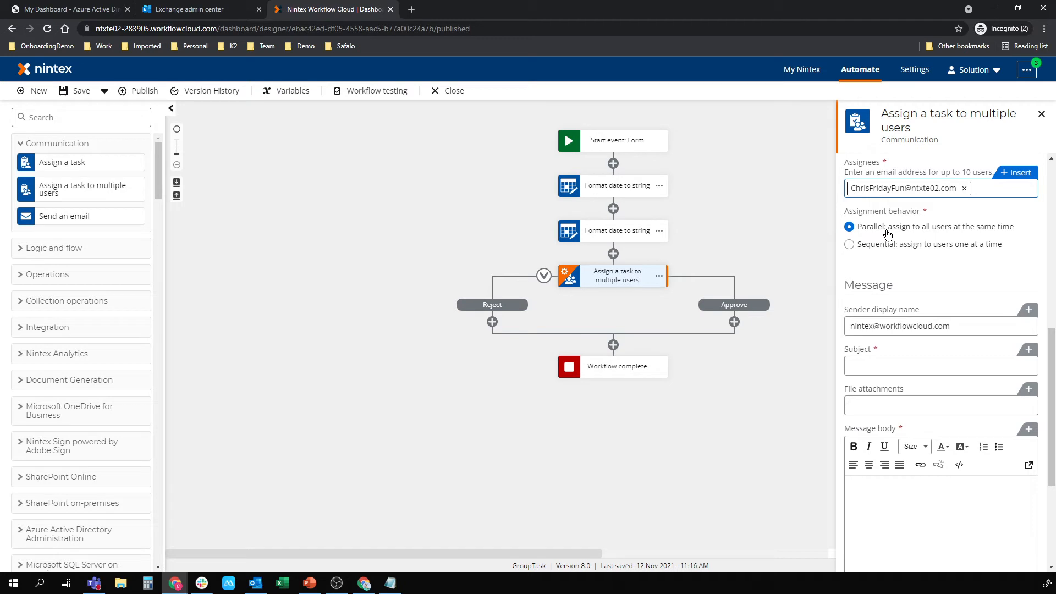
{"action": "mouse_move", "coordinate": [930, 248]}
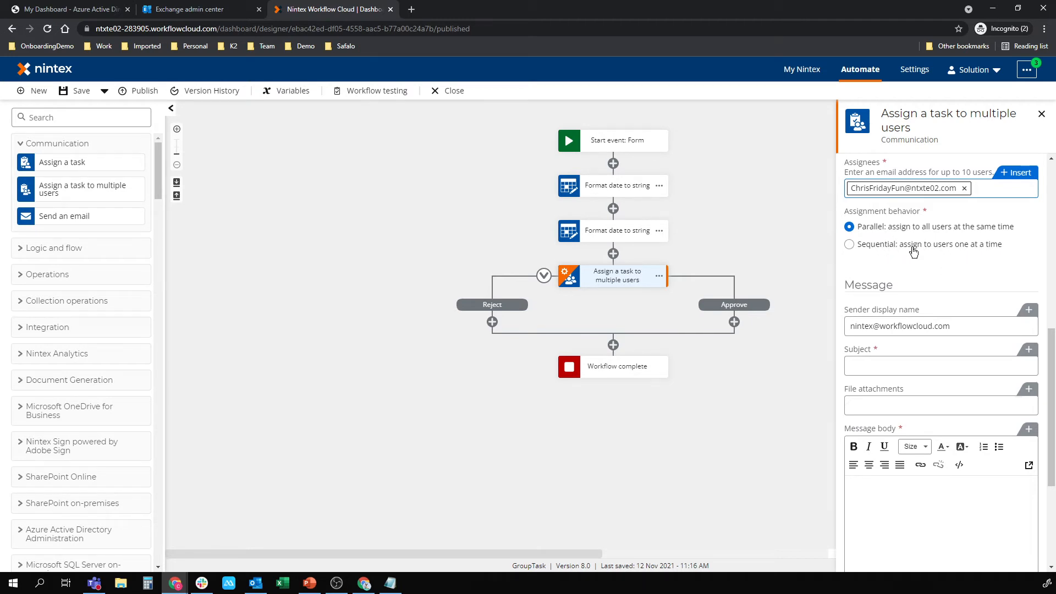
{"action": "scroll", "scroll_direction": "down", "scroll_amount": 3}
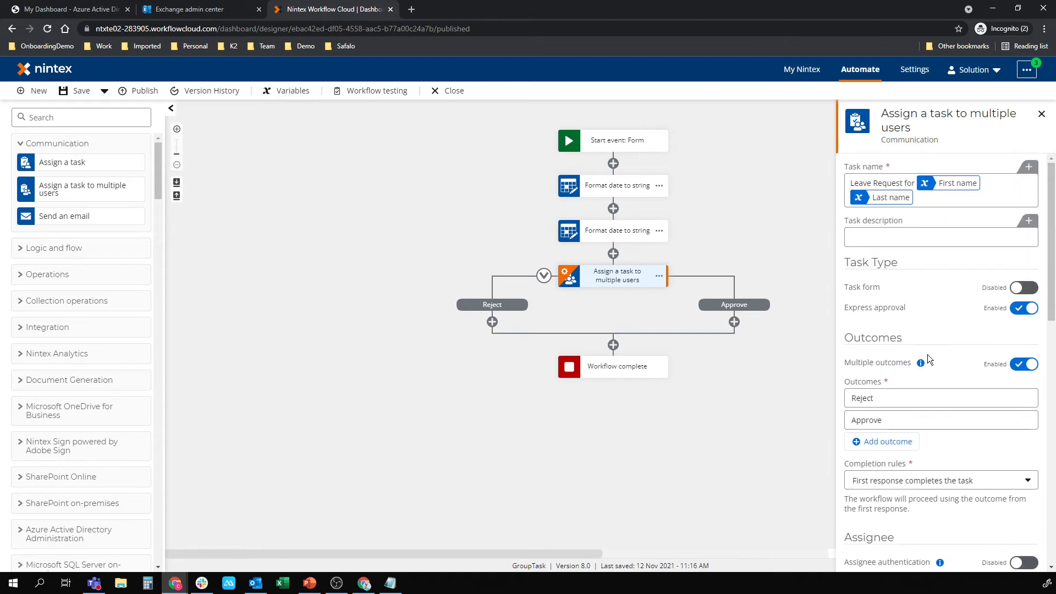
Step: Reuse the task name as subject and write a 'Hello HR. Please review' message with the initiator's name
{"action": "left_click", "coordinate": [879, 183]}
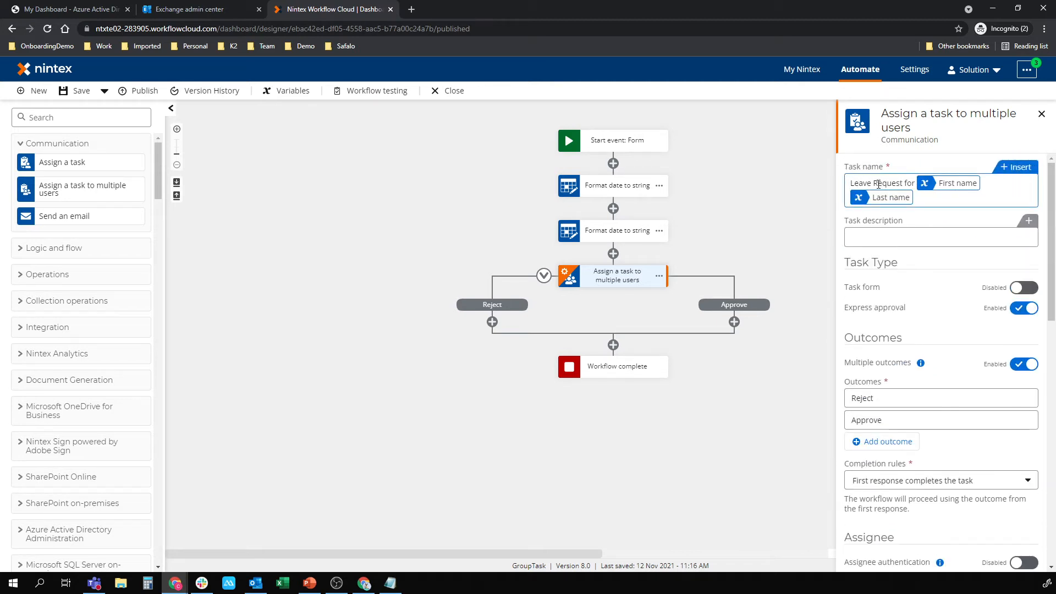
{"action": "scroll", "scroll_direction": "down", "scroll_amount": 3}
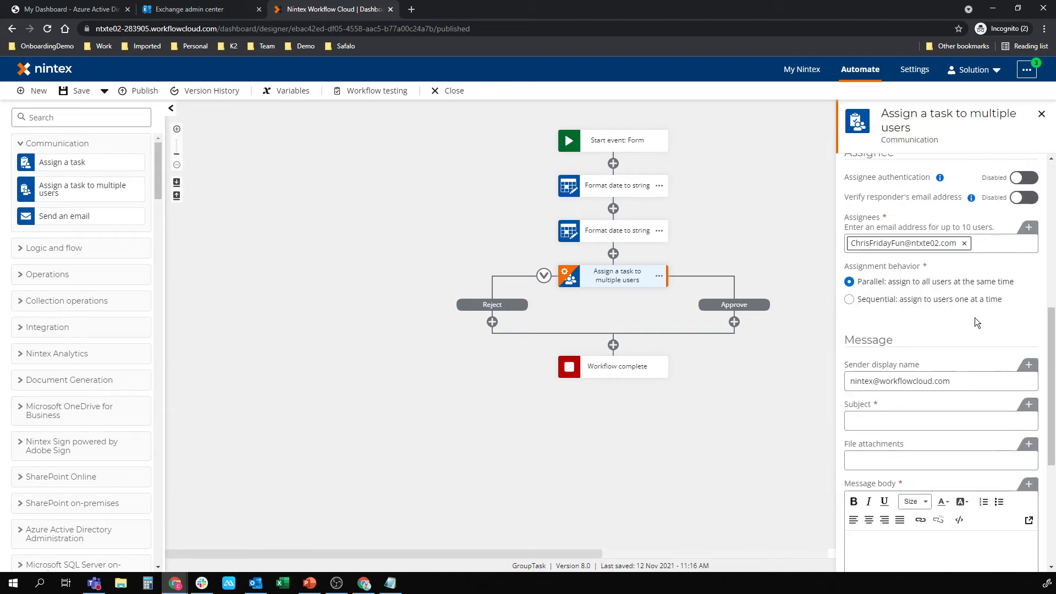
{"action": "scroll", "scroll_direction": "down", "scroll_amount": 3}
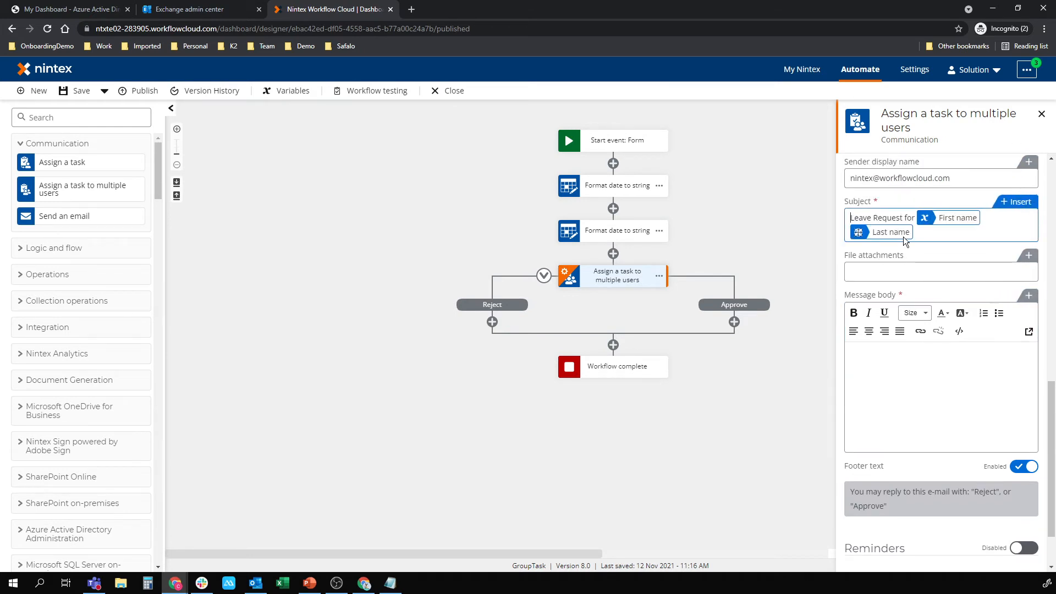
{"action": "left_click", "coordinate": [970, 391]}
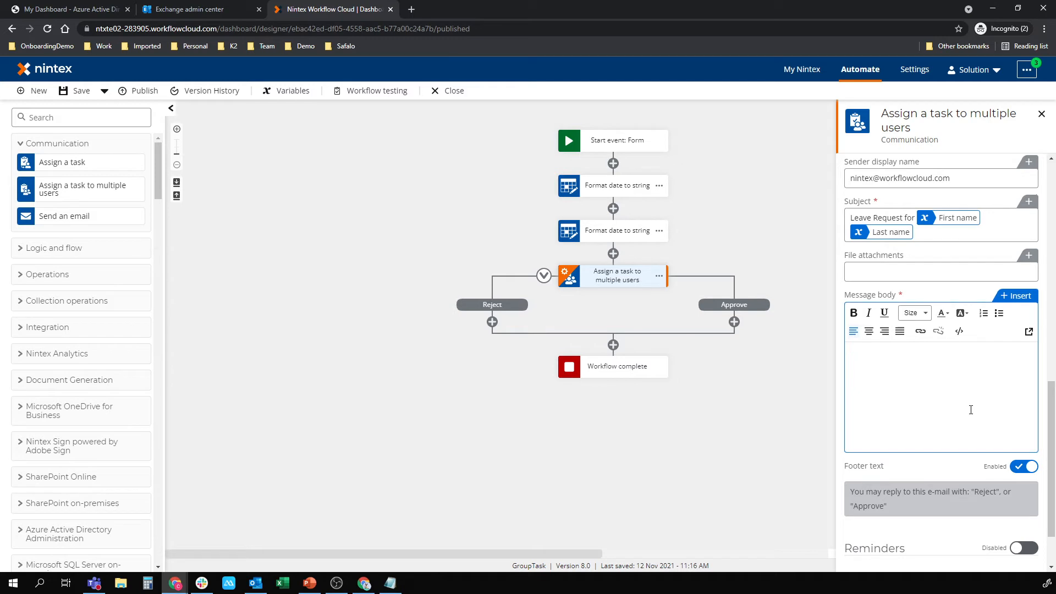
{"action": "type", "text": "Hello HR."}
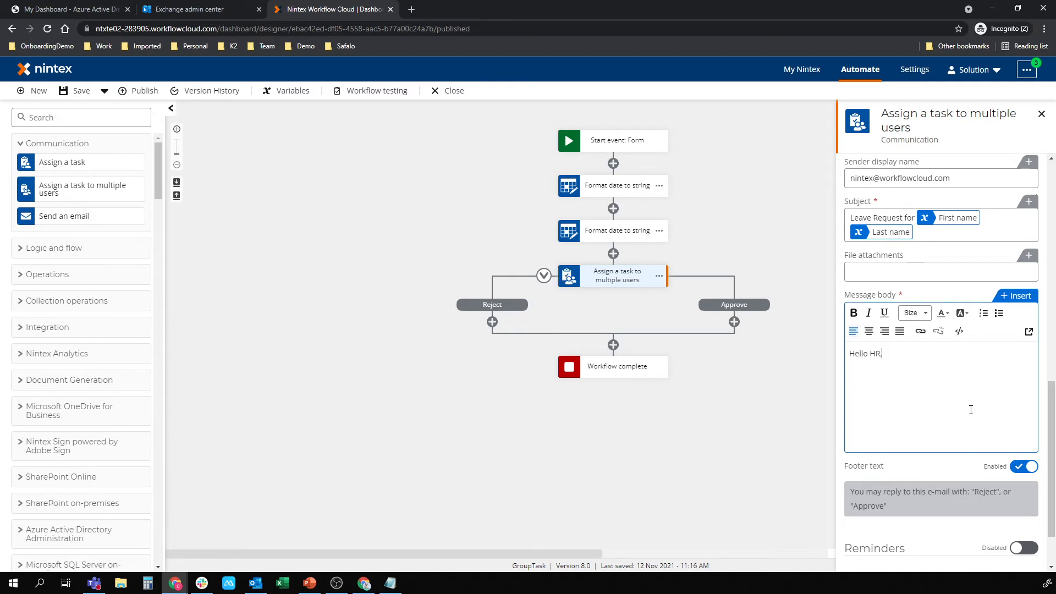
{"action": "type", "text": "Please review and respond to the leave request for"}
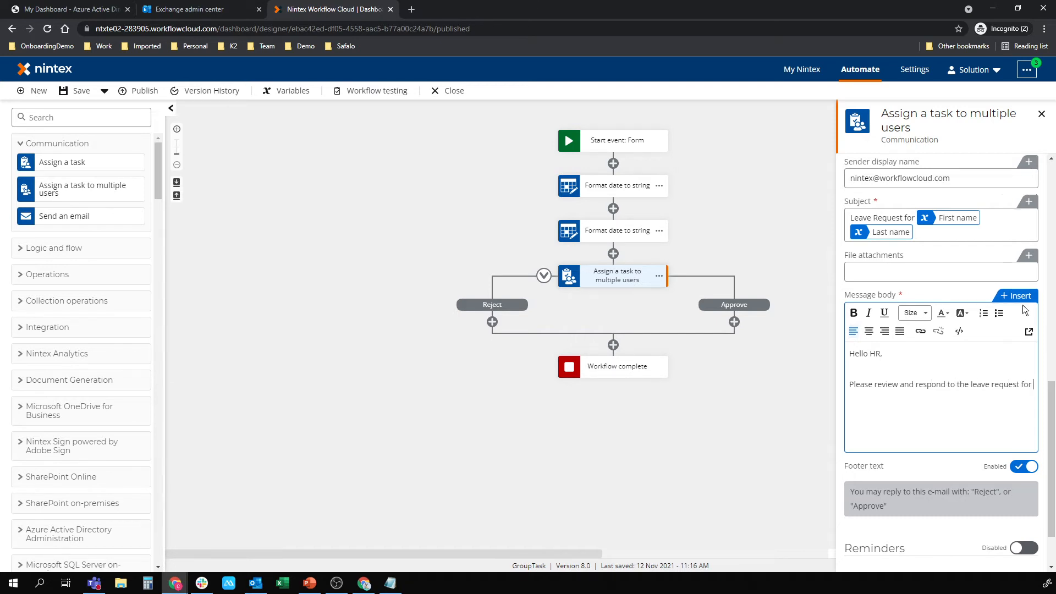
{"action": "left_click", "coordinate": [1016, 296]}
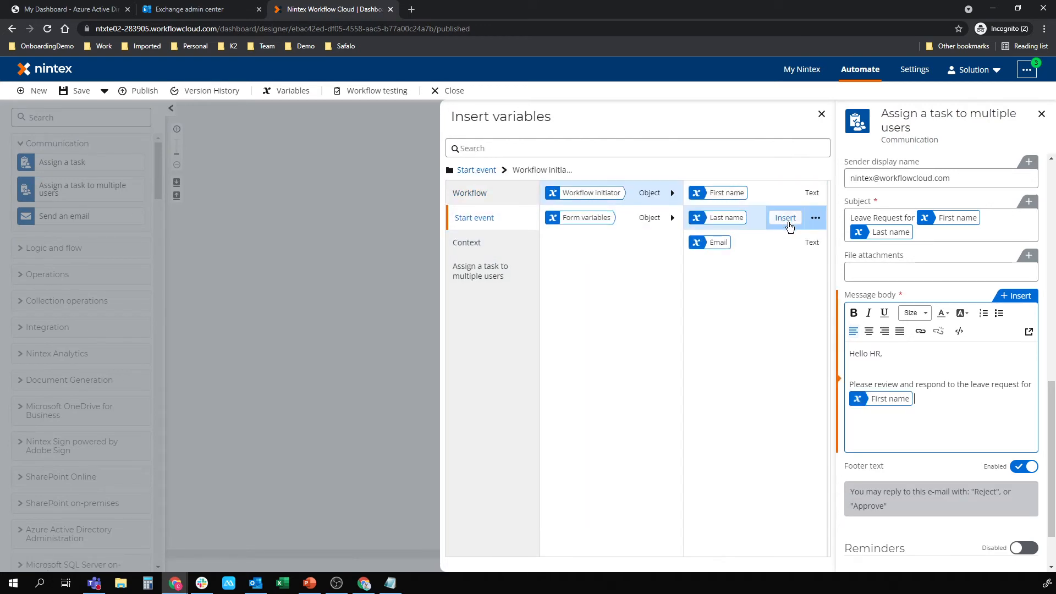
{"action": "left_click", "coordinate": [784, 217]}
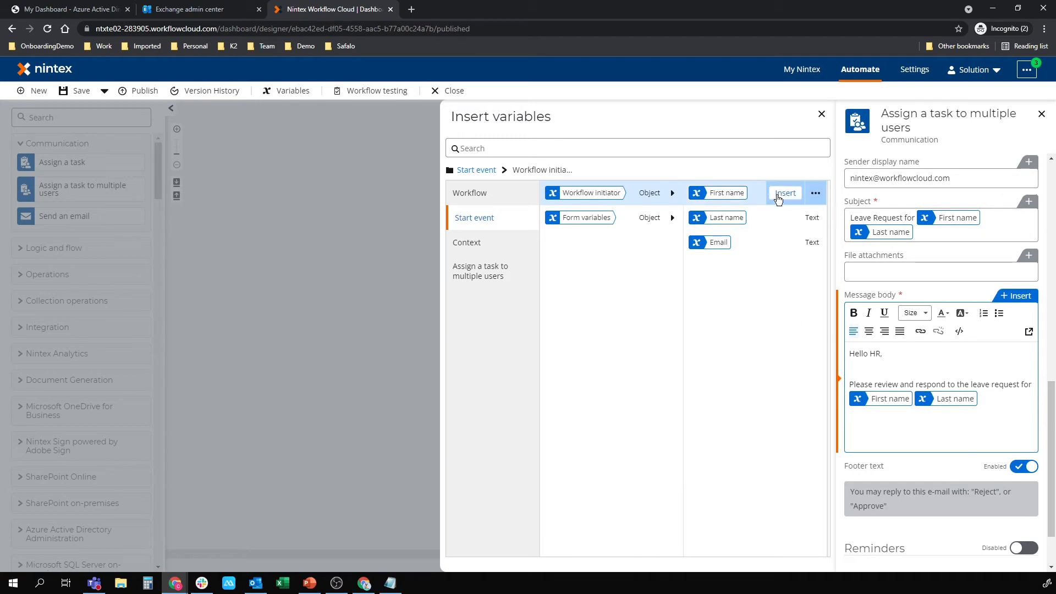
{"action": "left_click", "coordinate": [821, 114]}
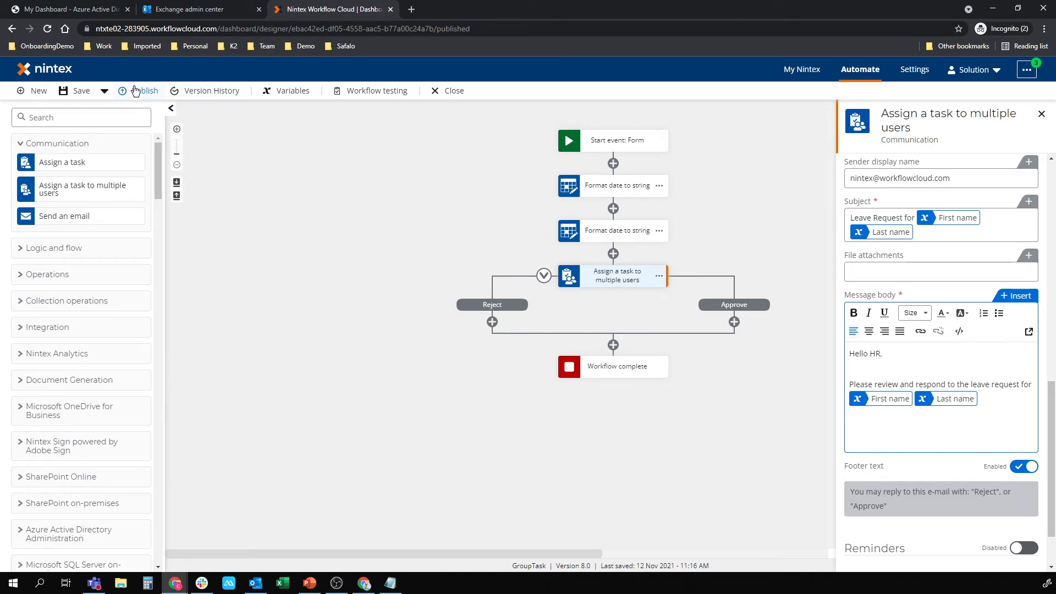
Step: Publish the GroupTask workflow and open its Leave Request web form URL in a new tab
{"action": "left_click", "coordinate": [144, 90]}
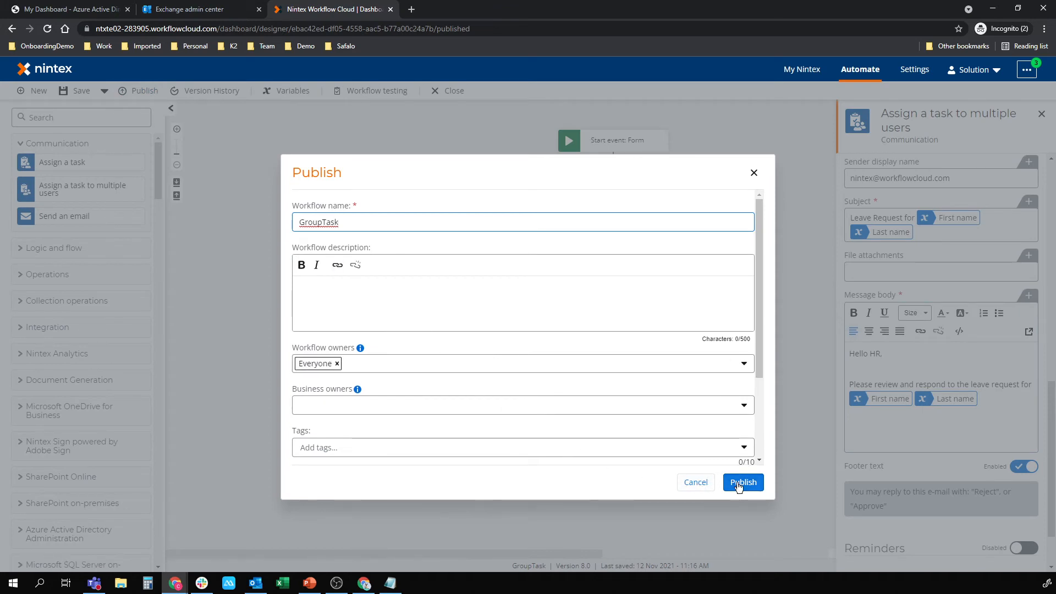
{"action": "left_click", "coordinate": [743, 482]}
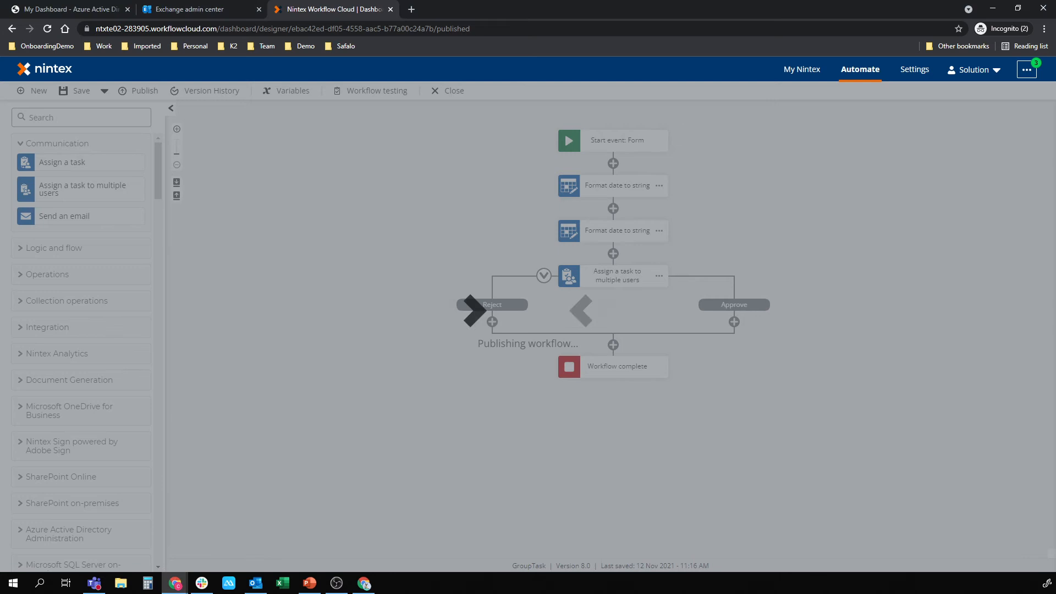
{"action": "left_click", "coordinate": [138, 90]}
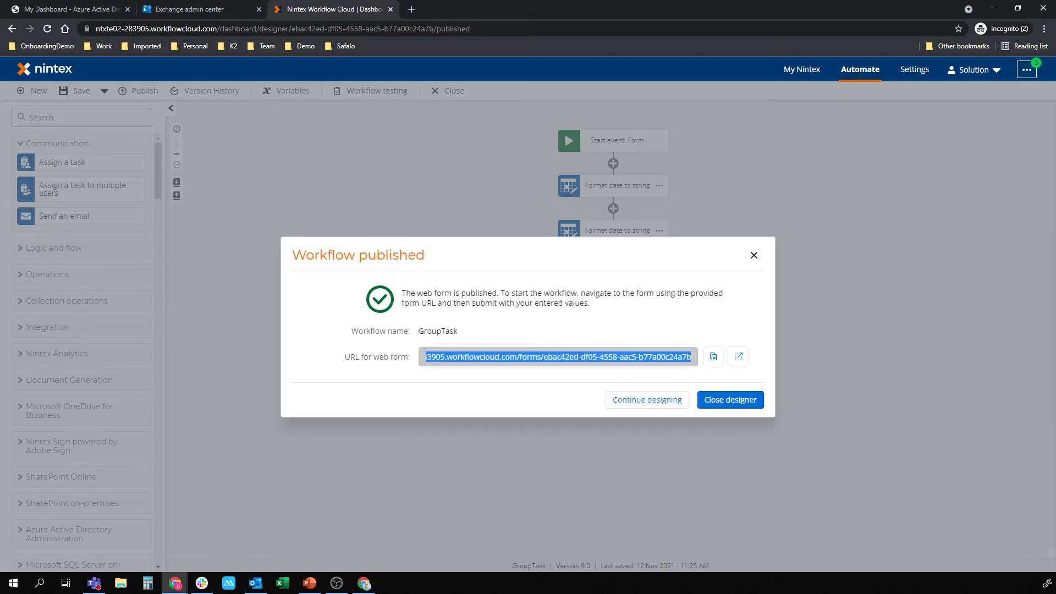
{"action": "mouse_move", "coordinate": [738, 356]}
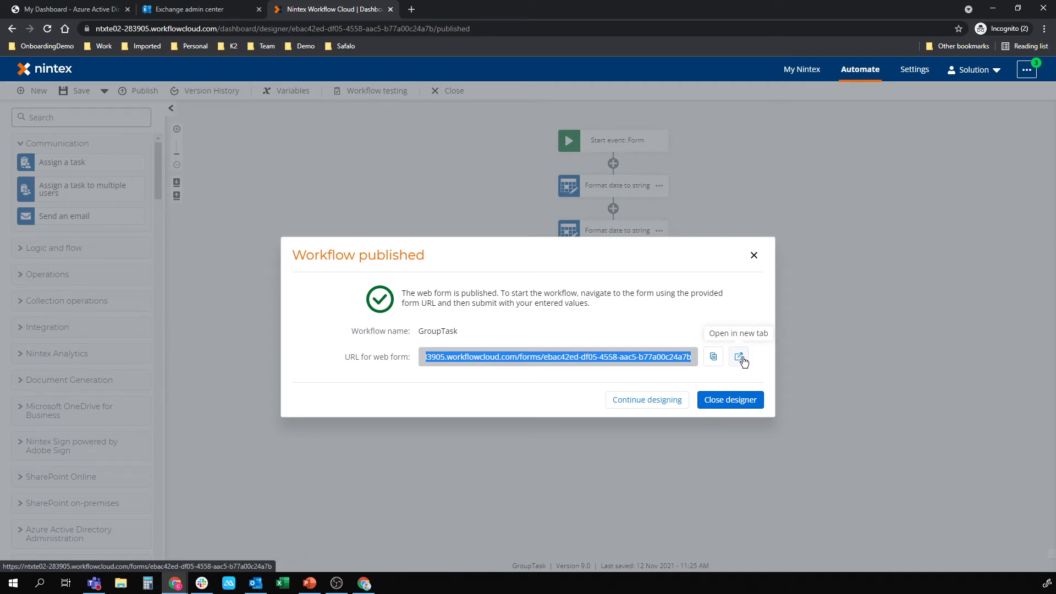
{"action": "left_click", "coordinate": [738, 356]}
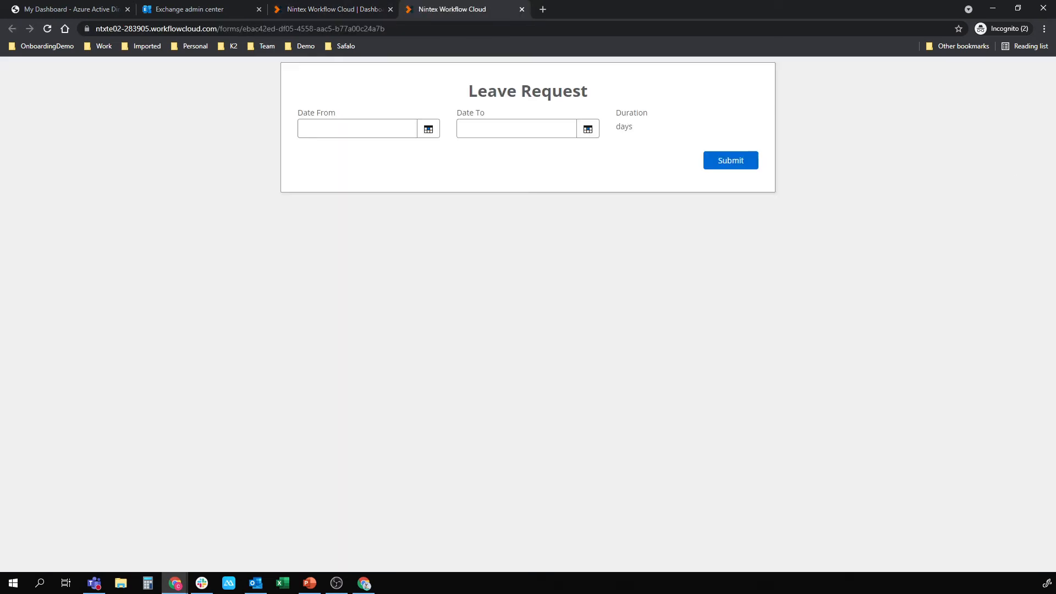
Step: Submit the Leave Request form for Dec 1 to Dec 3, 2021 (2 days)
{"action": "left_click", "coordinate": [429, 129]}
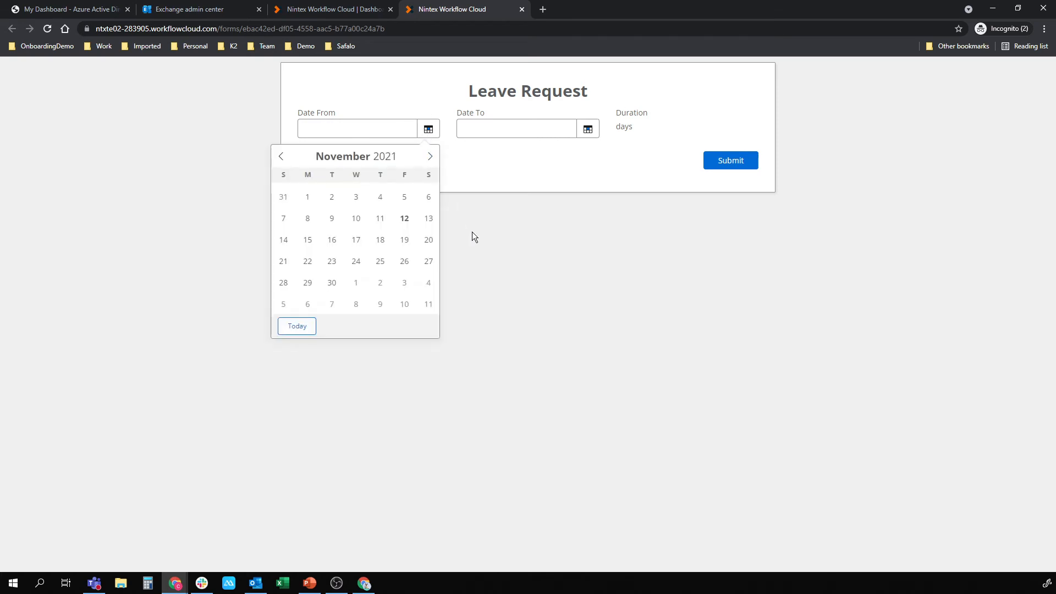
{"action": "left_click", "coordinate": [355, 282]}
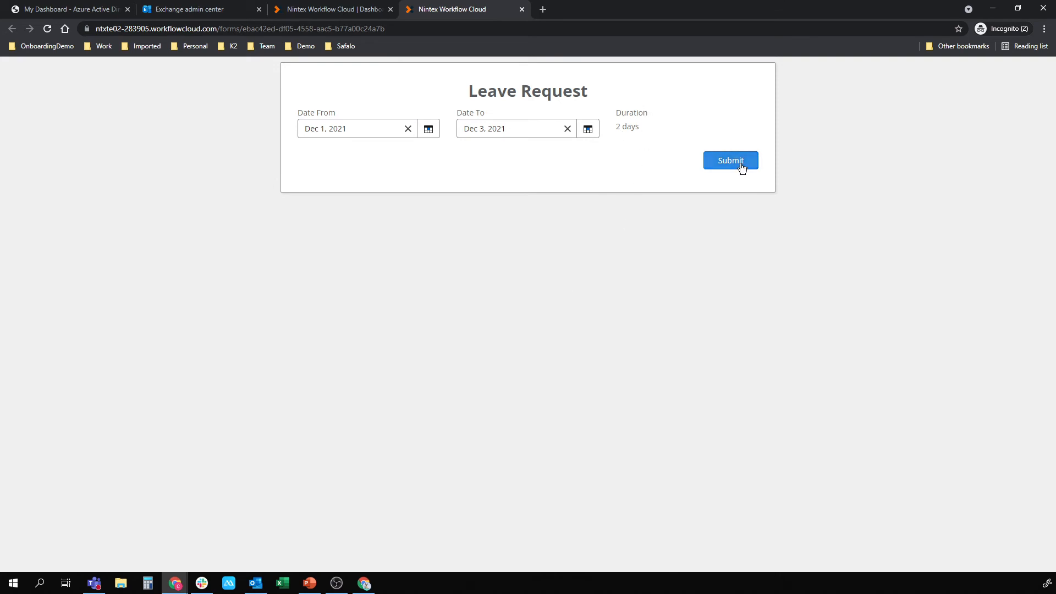
{"action": "left_click", "coordinate": [729, 160]}
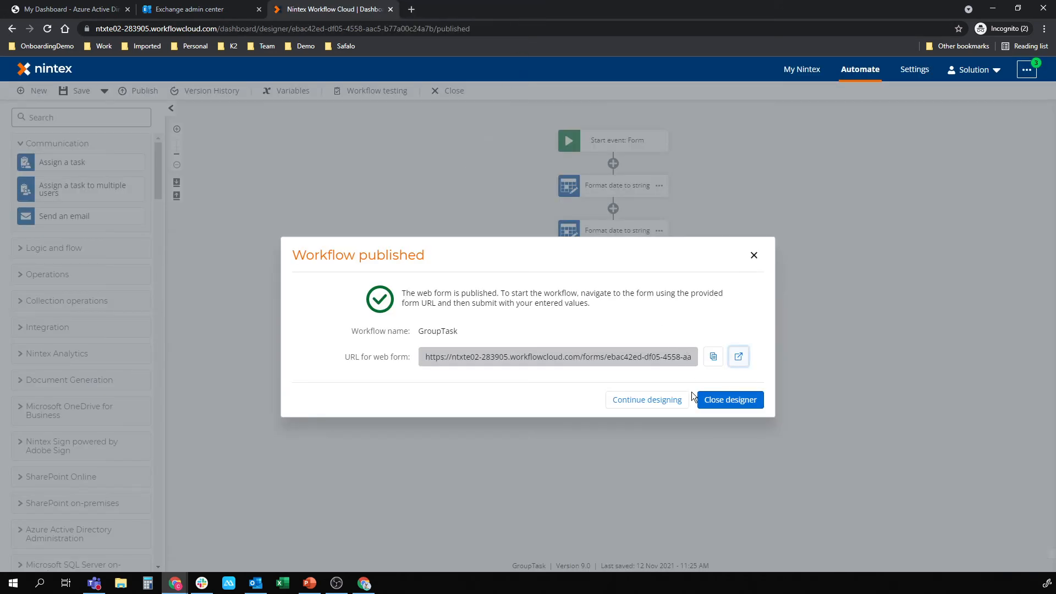
Step: Close the designer and open the running GroupTask instance from 12 Nov 2021, 11:25 AM
{"action": "left_click", "coordinate": [729, 399]}
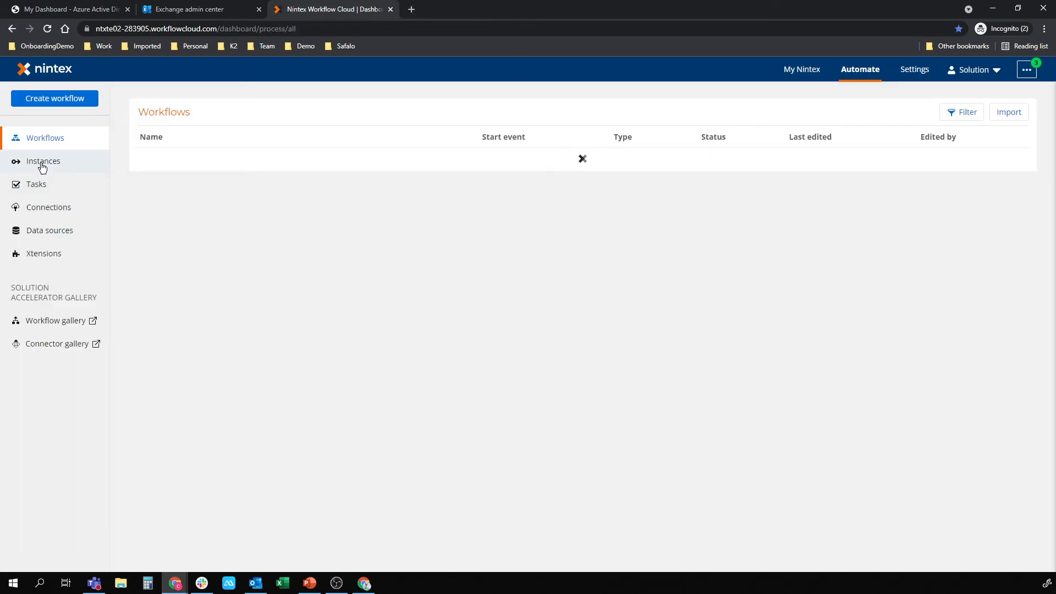
{"action": "left_click", "coordinate": [43, 161]}
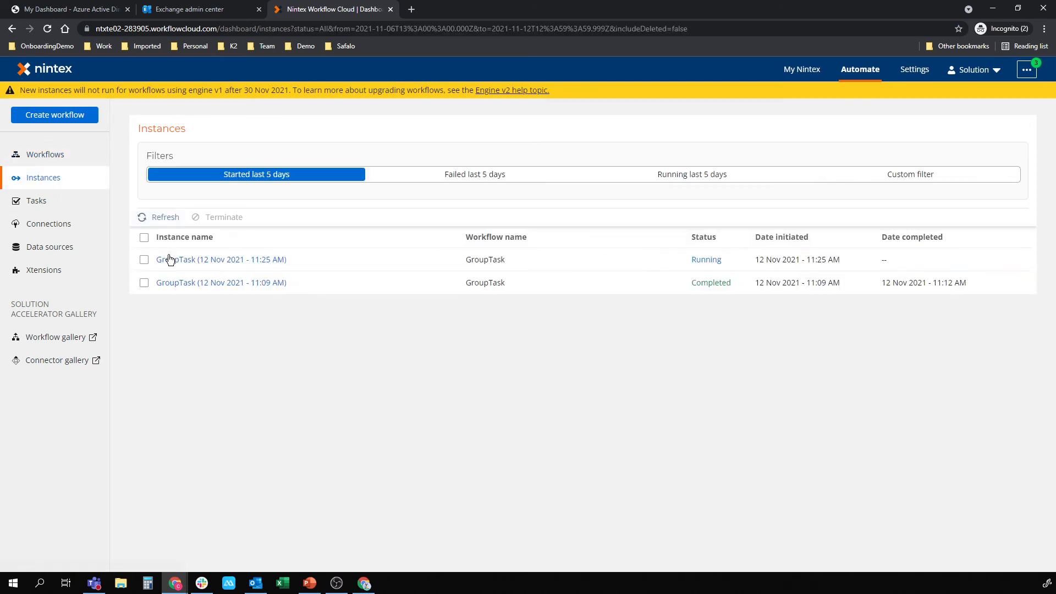
{"action": "left_click", "coordinate": [222, 259]}
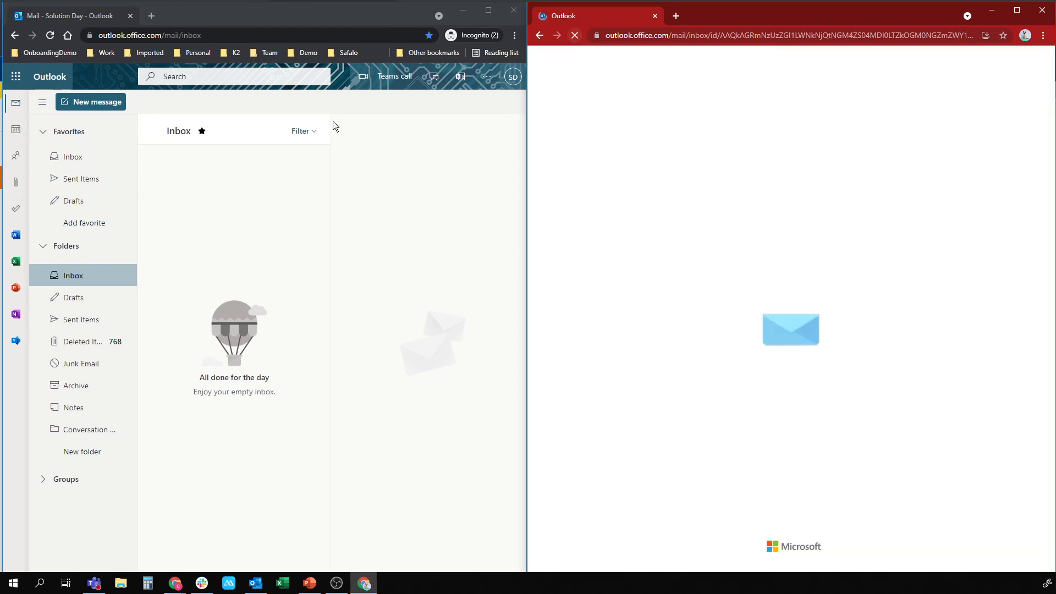
Step: Open the ChrisFridayFun group's Leave Request for Solution Day email in both mailboxes
{"action": "left_click", "coordinate": [49, 35]}
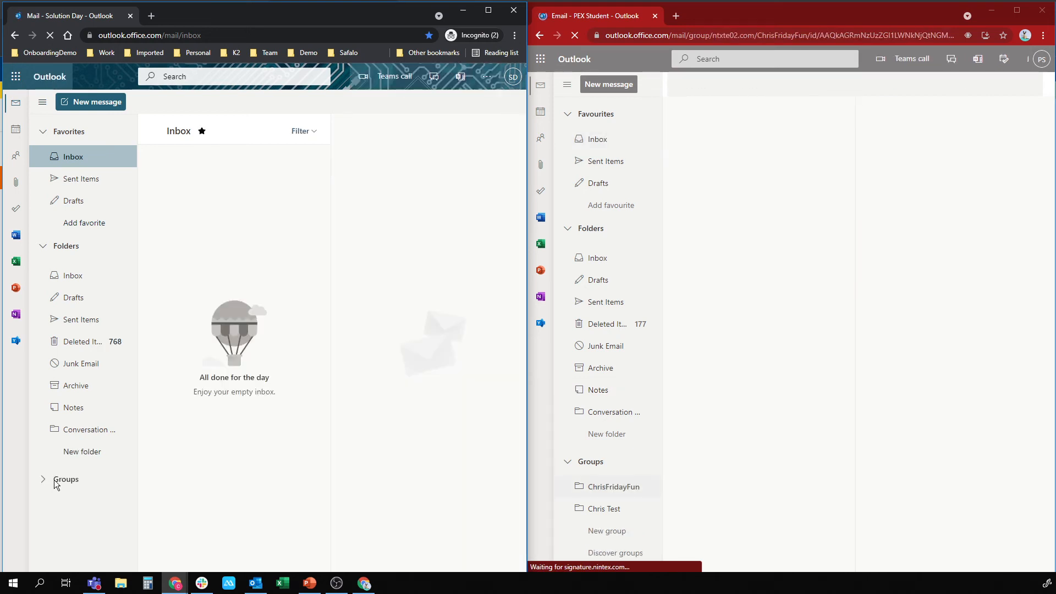
{"action": "left_click", "coordinate": [65, 479]}
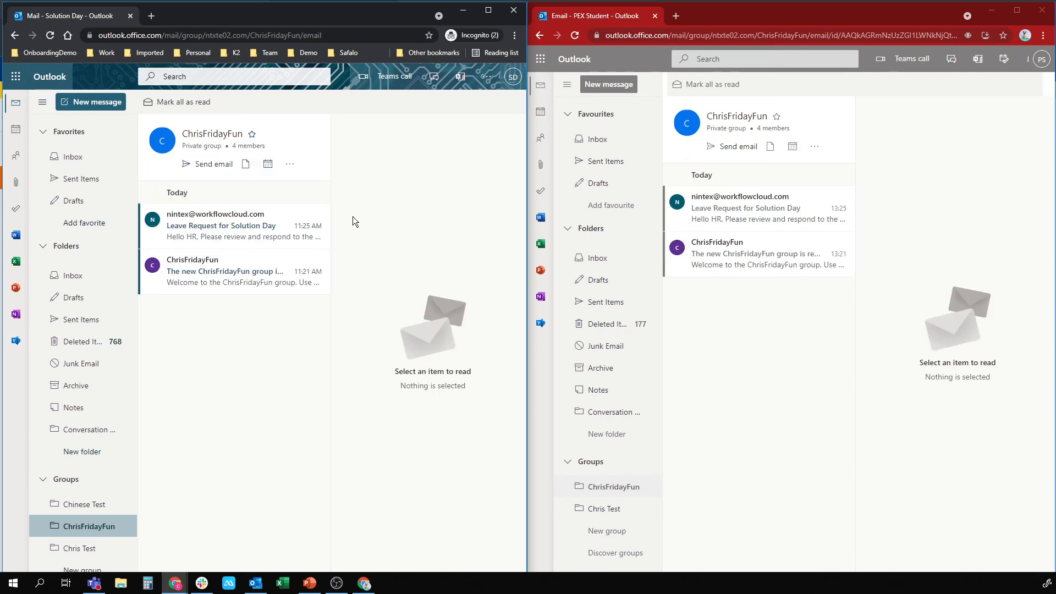
{"action": "mouse_move", "coordinate": [224, 270]}
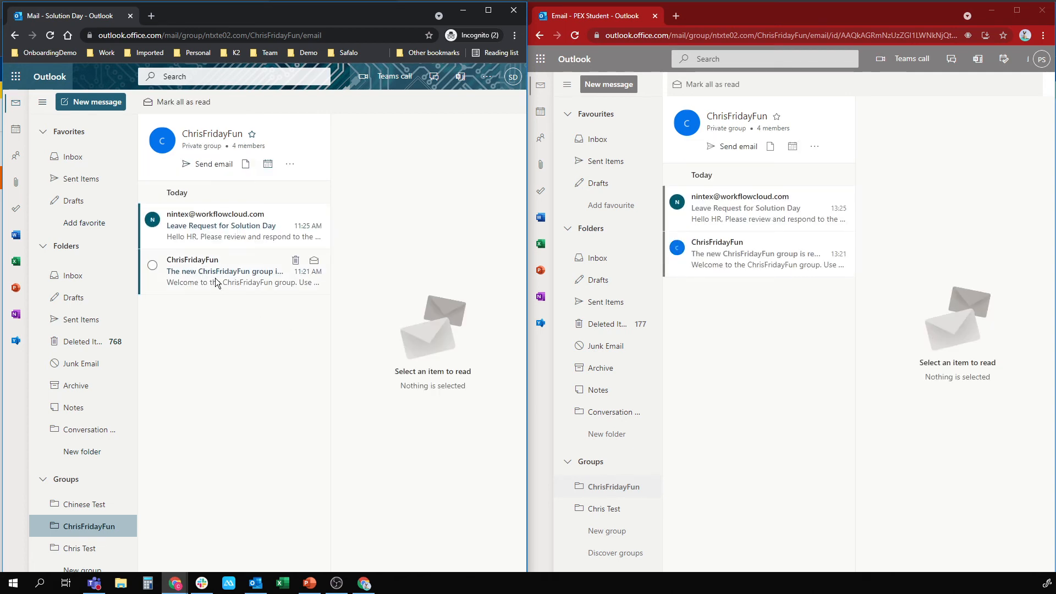
{"action": "left_click", "coordinate": [224, 276]}
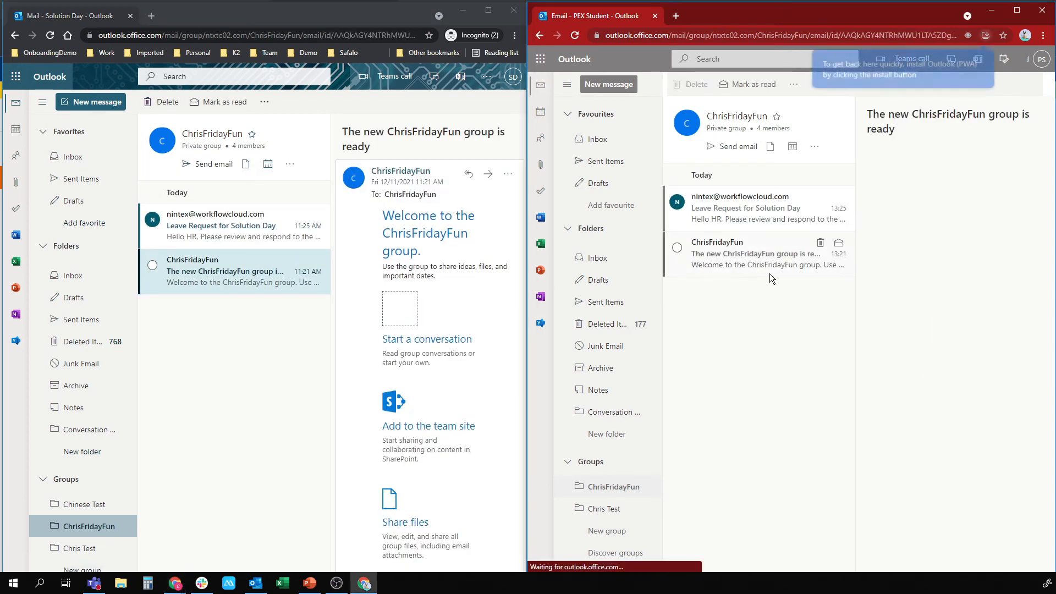
{"action": "left_click", "coordinate": [761, 254]}
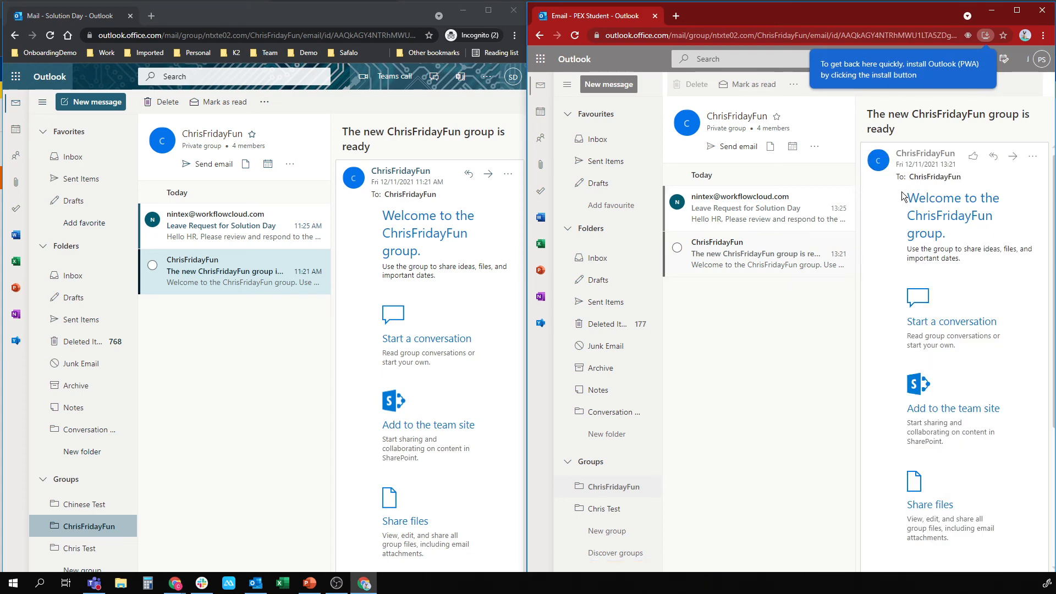
{"action": "mouse_move", "coordinate": [210, 234]}
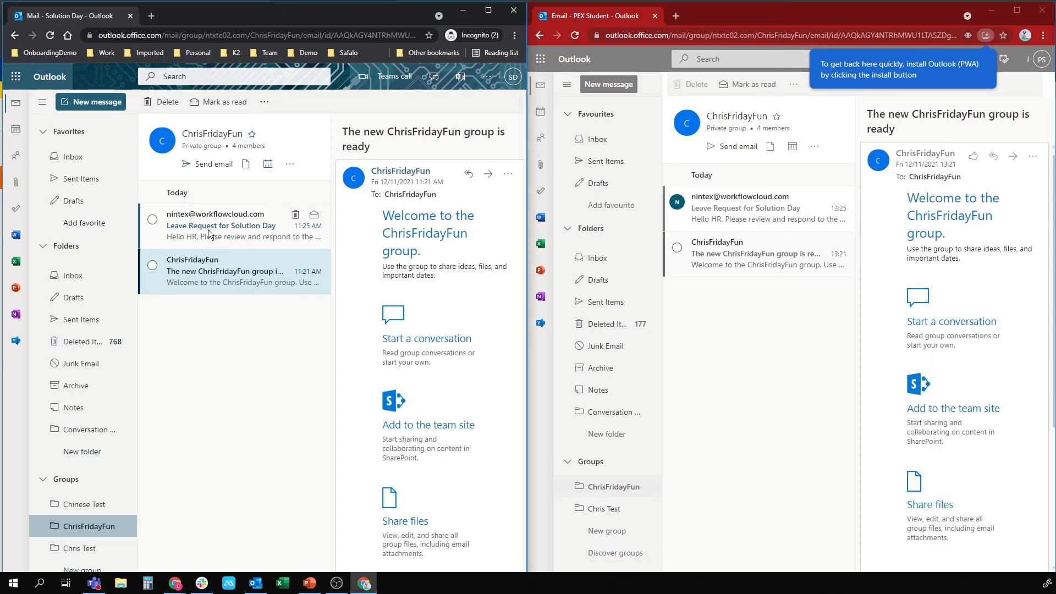
{"action": "left_click", "coordinate": [221, 225]}
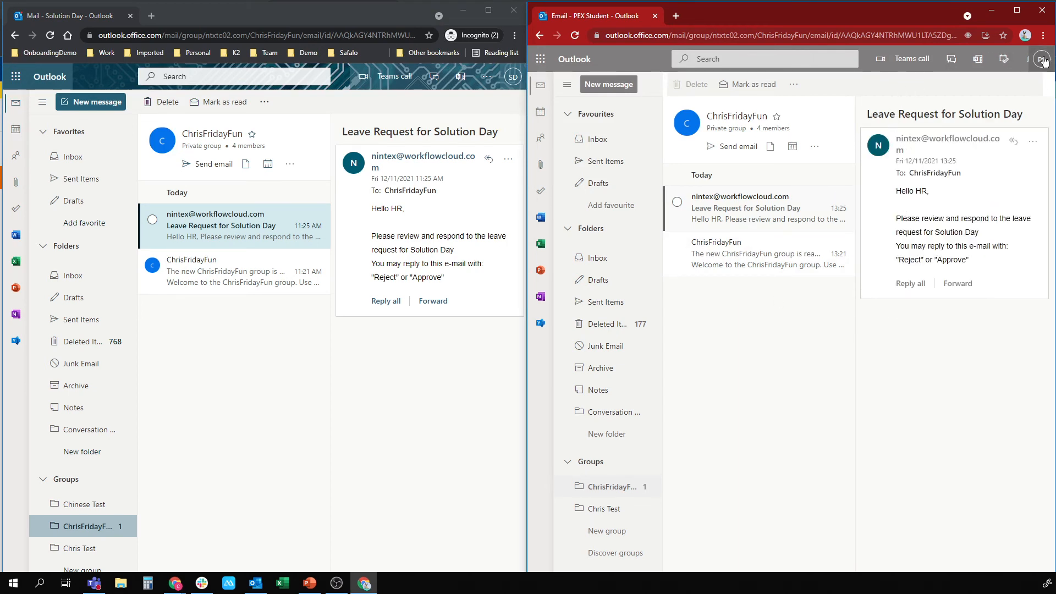
{"action": "mouse_move", "coordinate": [980, 215]}
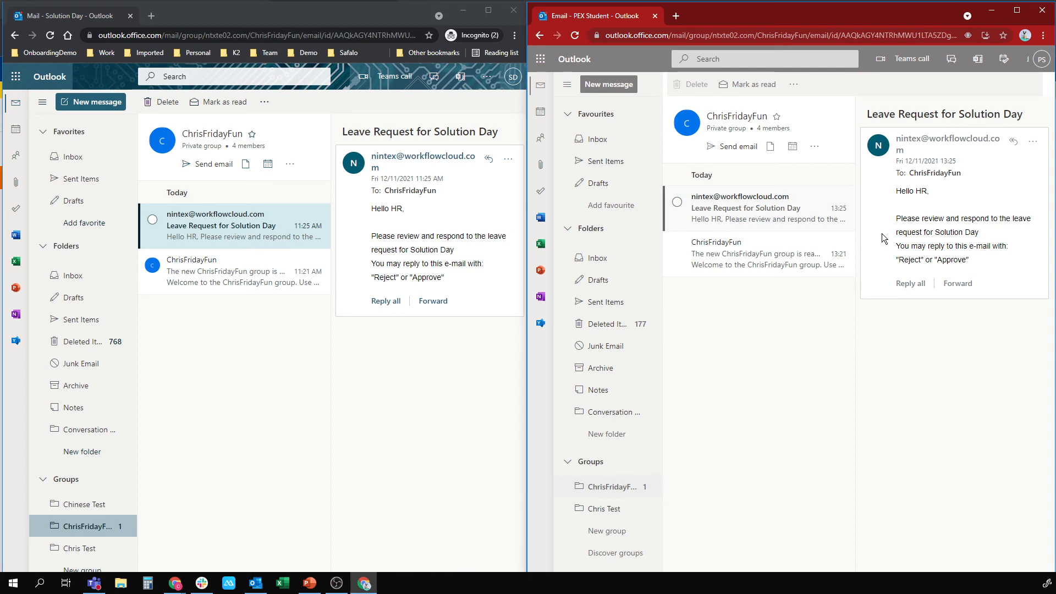
{"action": "mouse_move", "coordinate": [819, 290]}
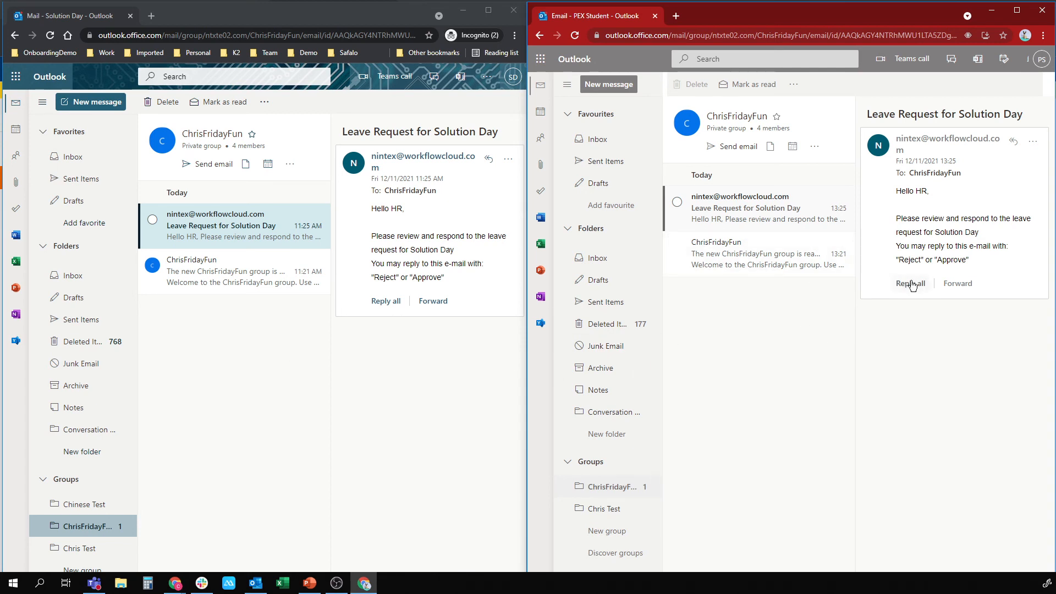
Step: Reply all to the Leave Request email with 'Approve' and send it
{"action": "left_click", "coordinate": [908, 282]}
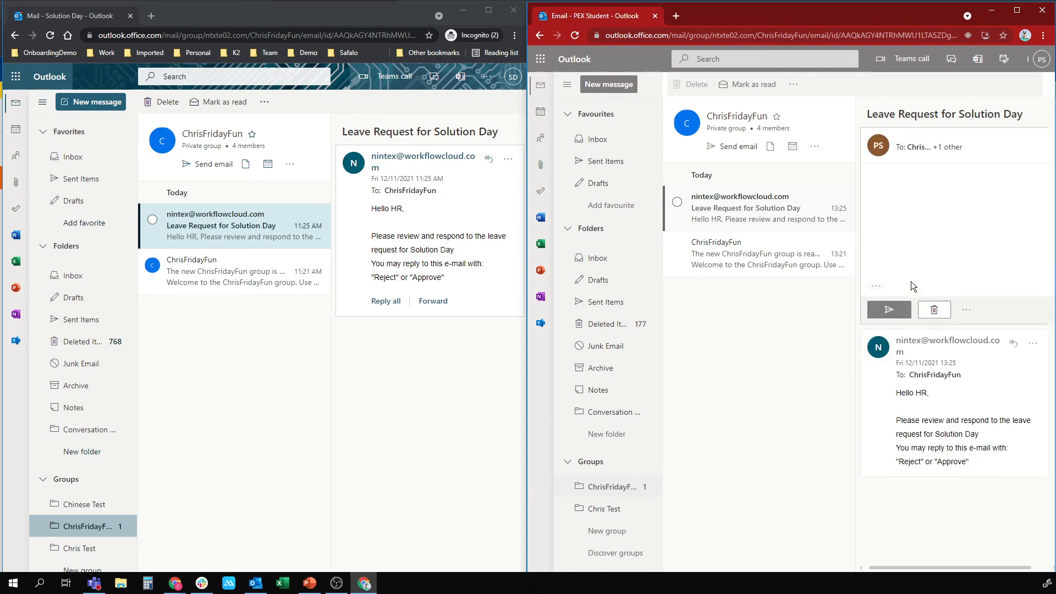
{"action": "type", "text": "Approve"}
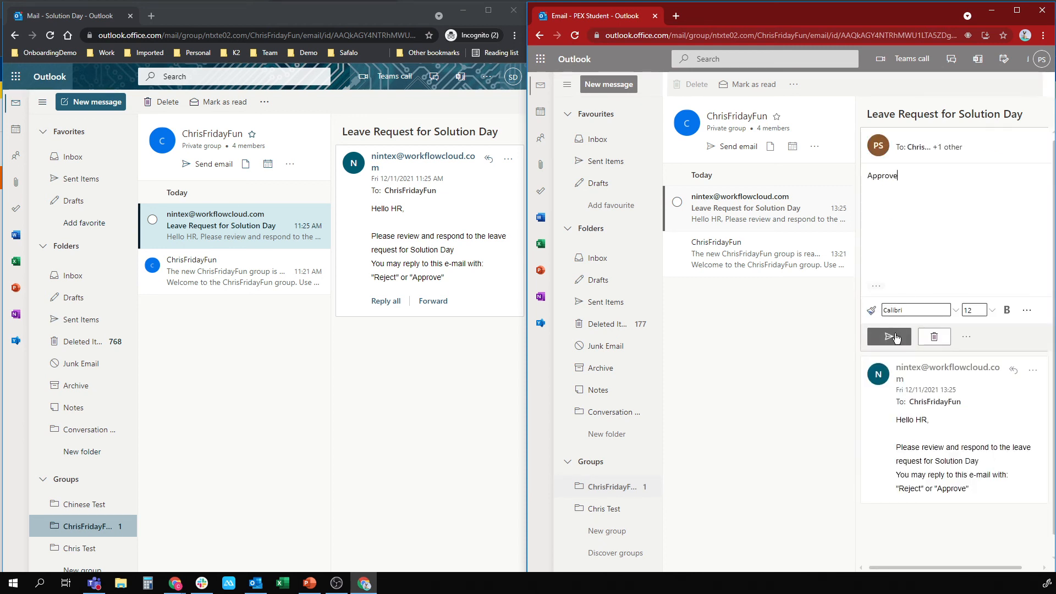
{"action": "left_click", "coordinate": [888, 337]}
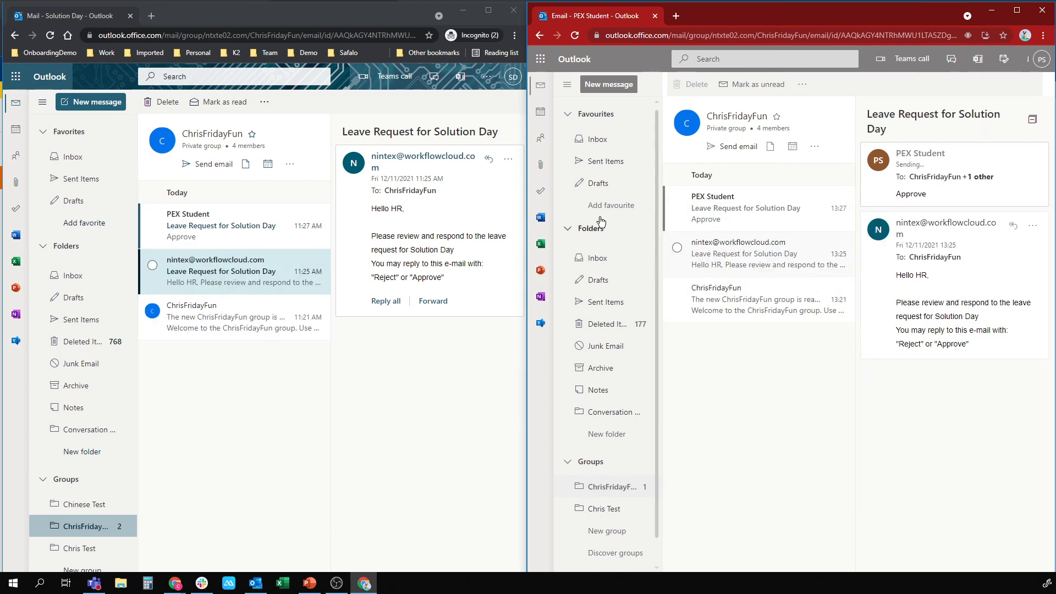
{"action": "mouse_move", "coordinate": [756, 208]}
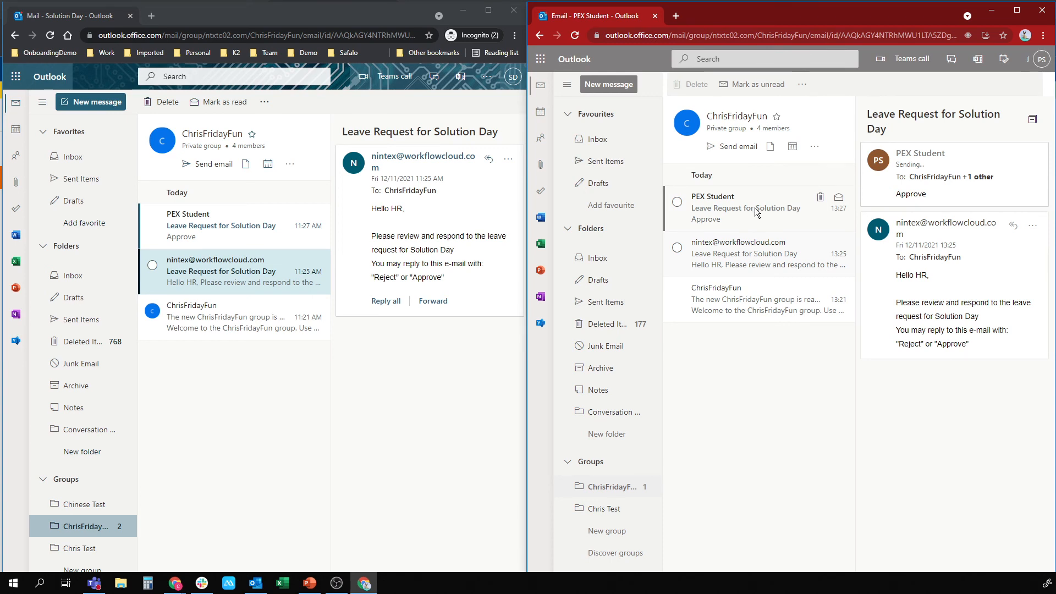
{"action": "mouse_move", "coordinate": [744, 195]}
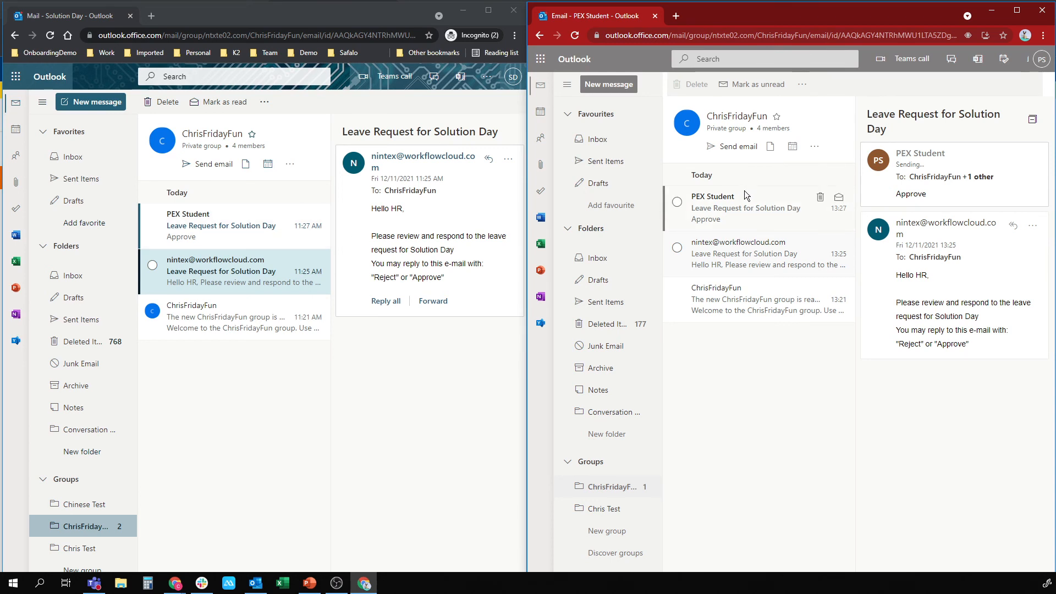
{"action": "mouse_move", "coordinate": [720, 203]}
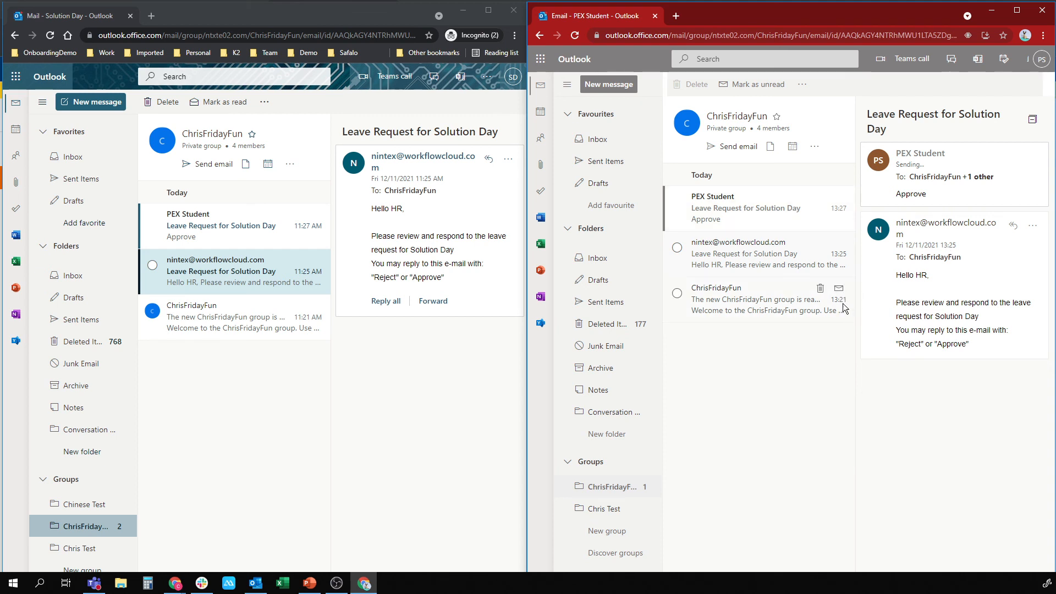
{"action": "mouse_move", "coordinate": [456, 384]}
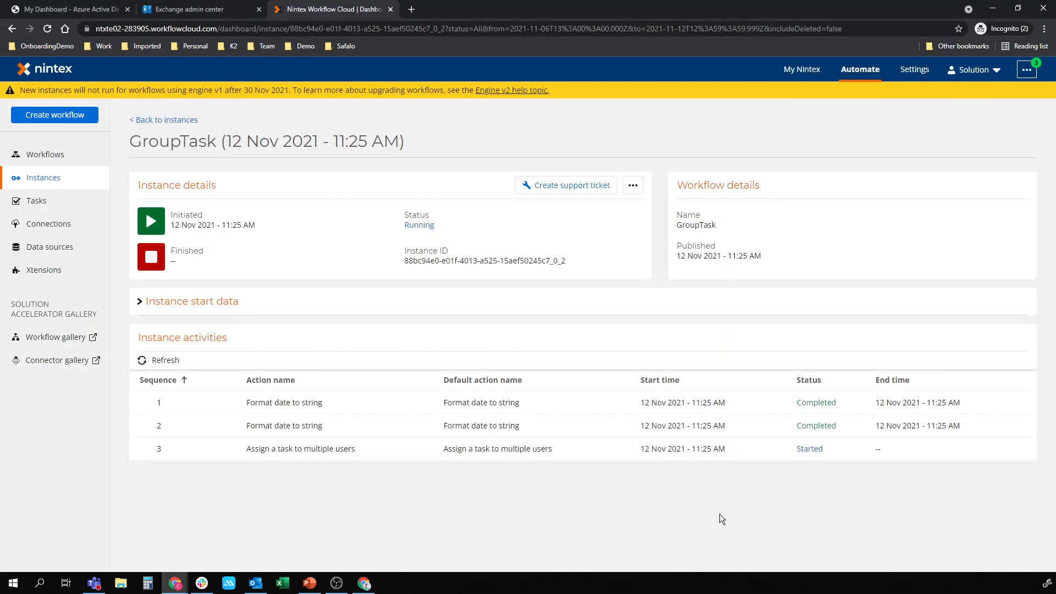
{"action": "mouse_move", "coordinate": [176, 364]}
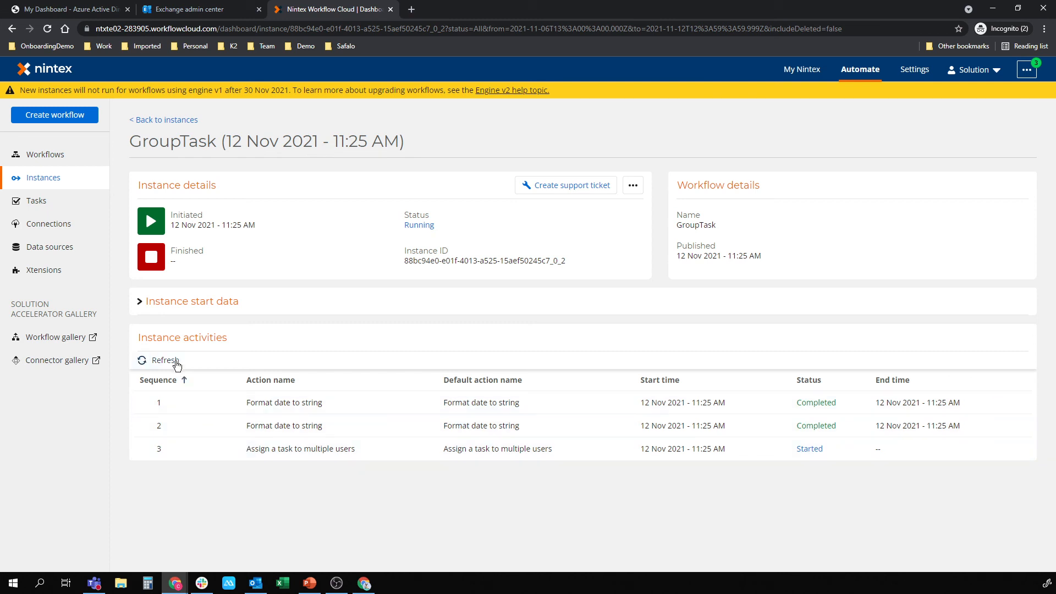
Step: Refresh instance activities to confirm the task is completed and the instance shows Completed
{"action": "left_click", "coordinate": [159, 360]}
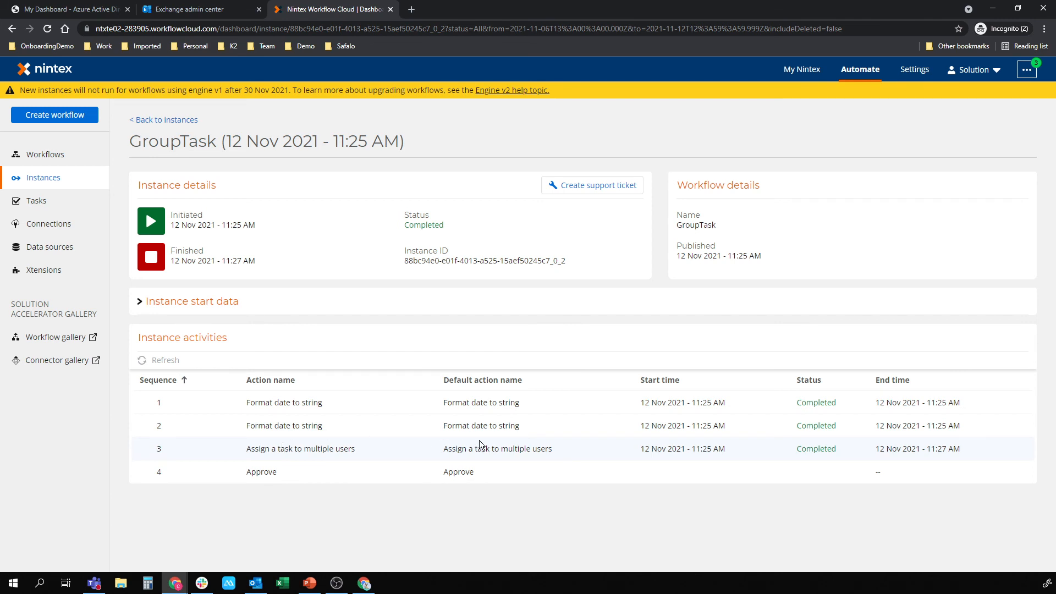
{"action": "double_click", "coordinate": [815, 449]}
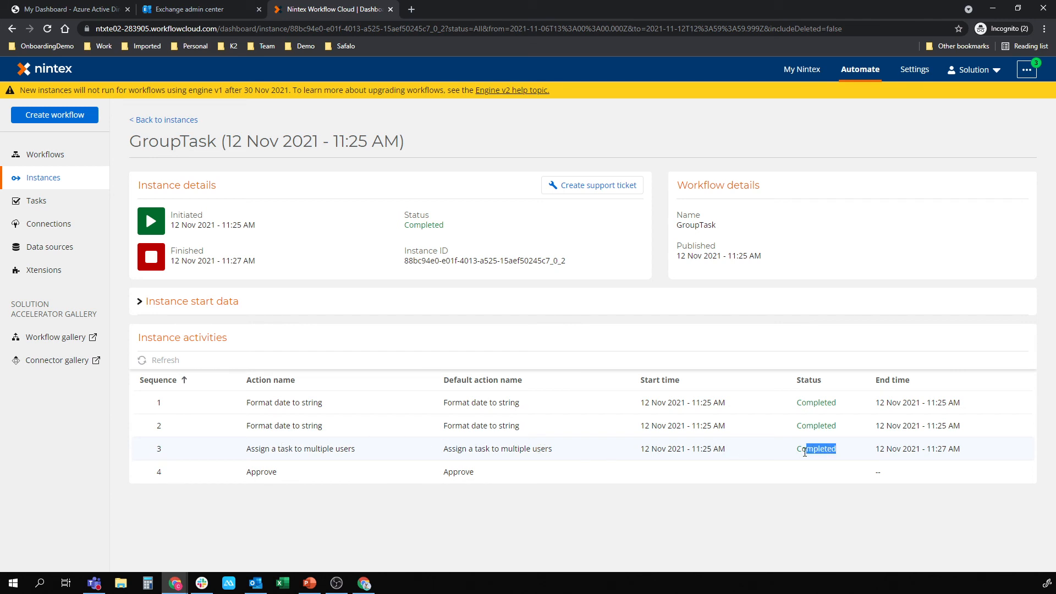